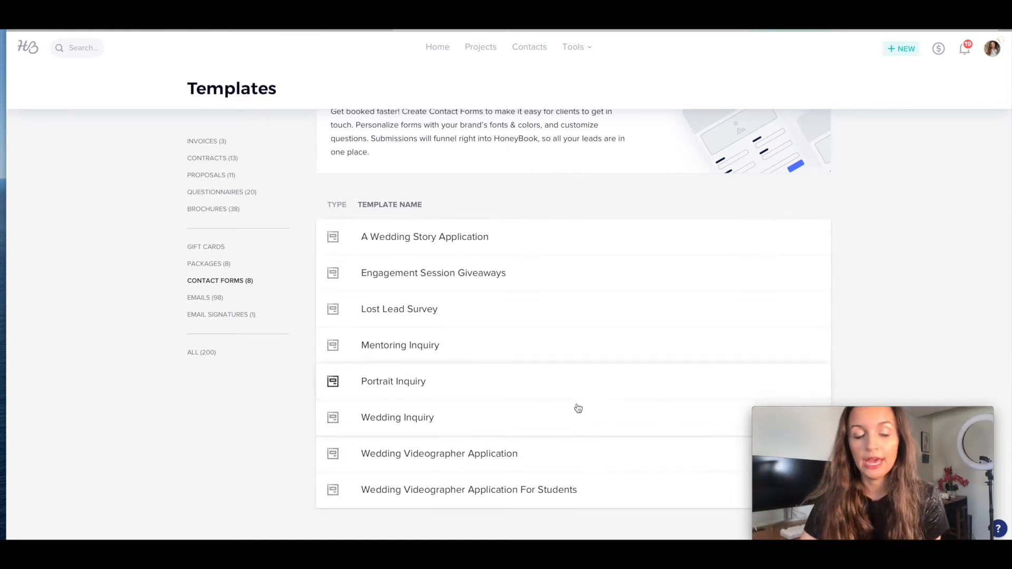
pyautogui.moveTo(578, 414)
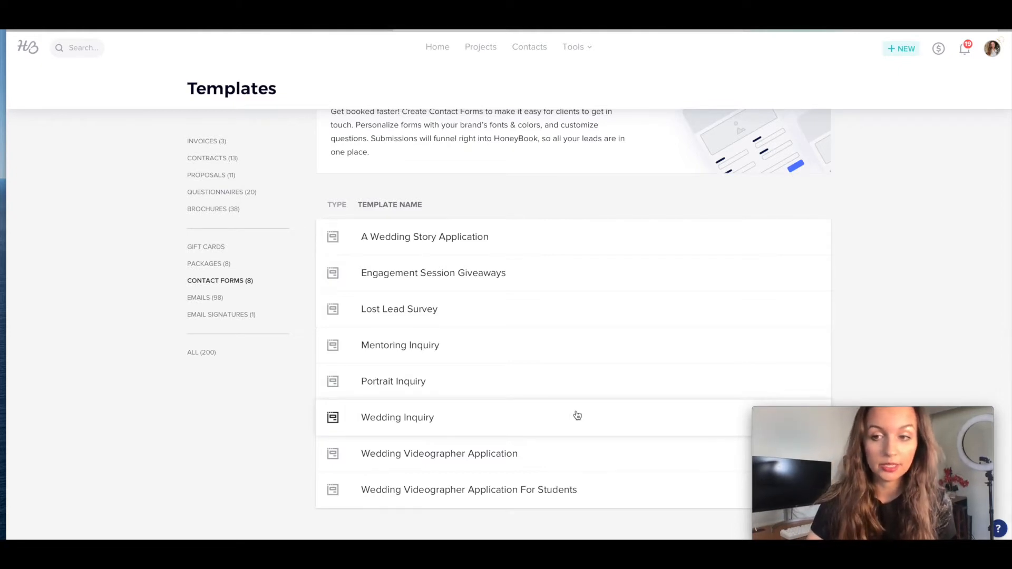
pyautogui.moveTo(547, 405)
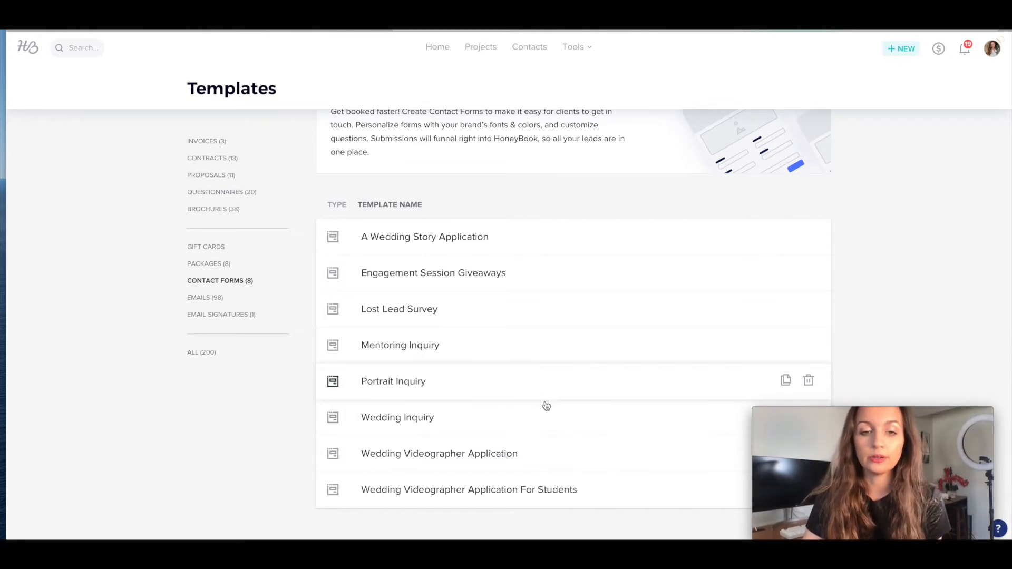
# Review the Wedding Inquiry contact form and publish it to reveal its embed code.
pyautogui.click(397, 417)
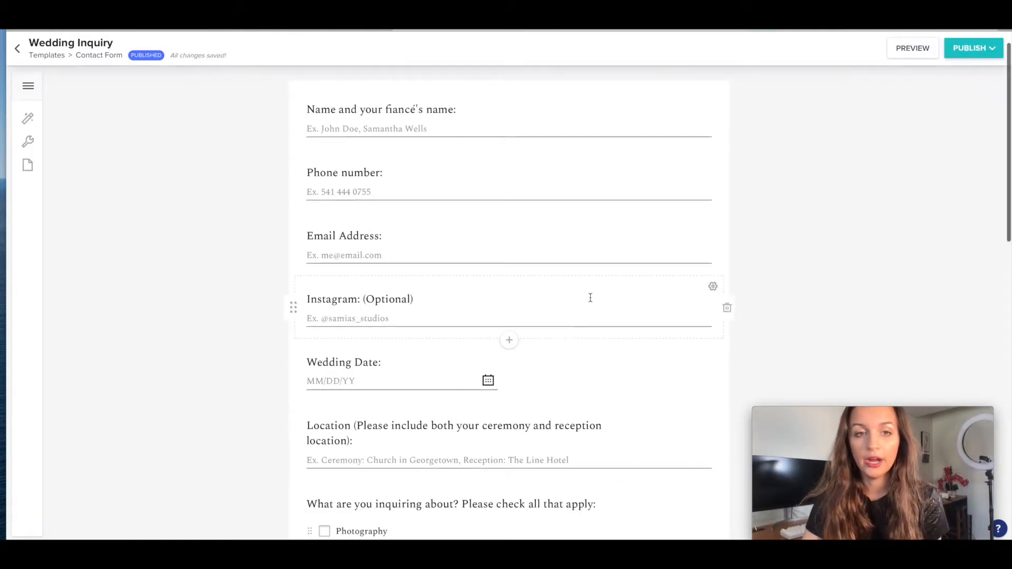
pyautogui.scroll(-3)
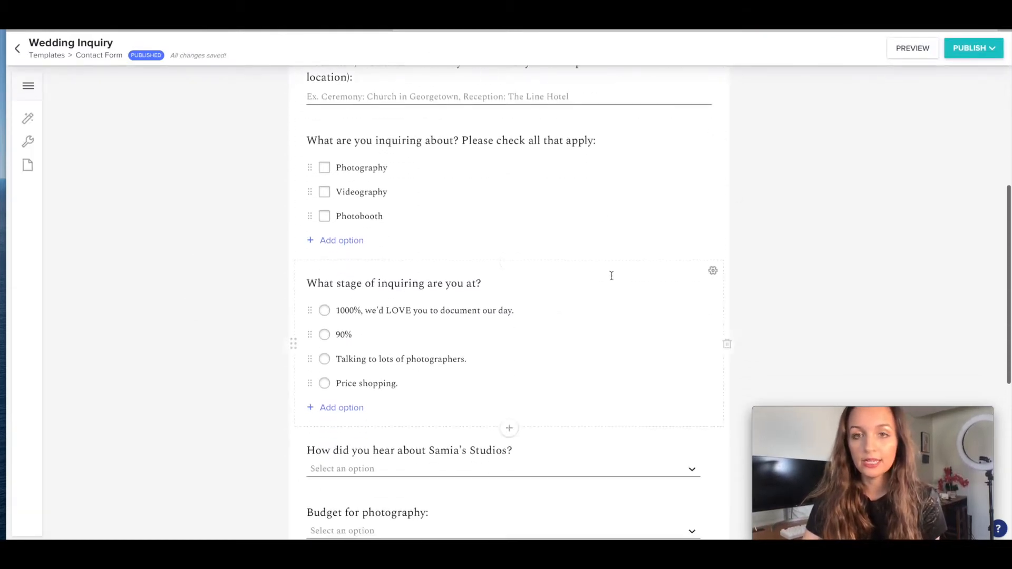
pyautogui.click(972, 48)
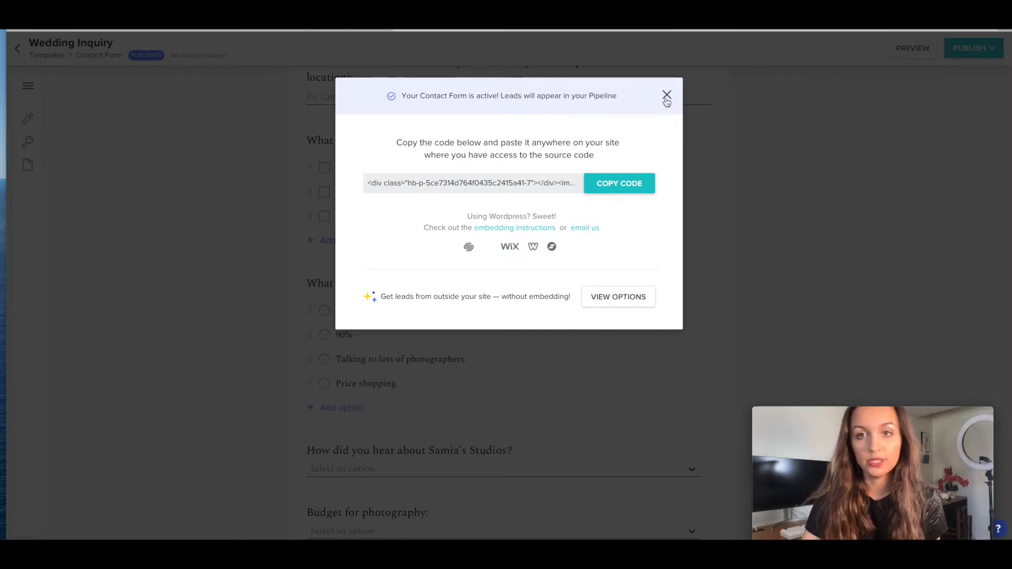
# Dismiss the embed dialog and open the 2021 Wedding Inquiry-Auto Reply workflow.
pyautogui.click(666, 95)
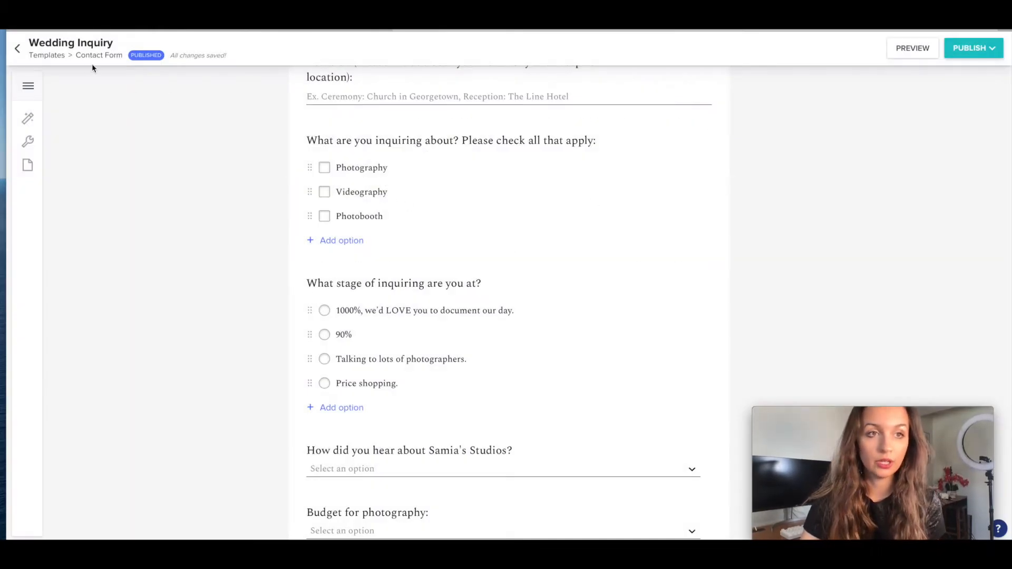
pyautogui.click(17, 48)
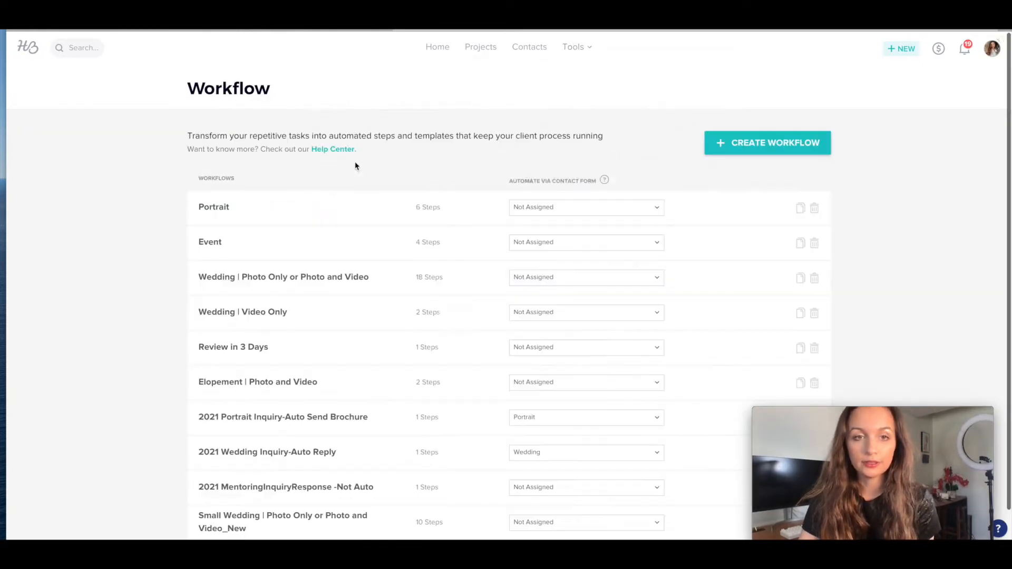
pyautogui.scroll(-3)
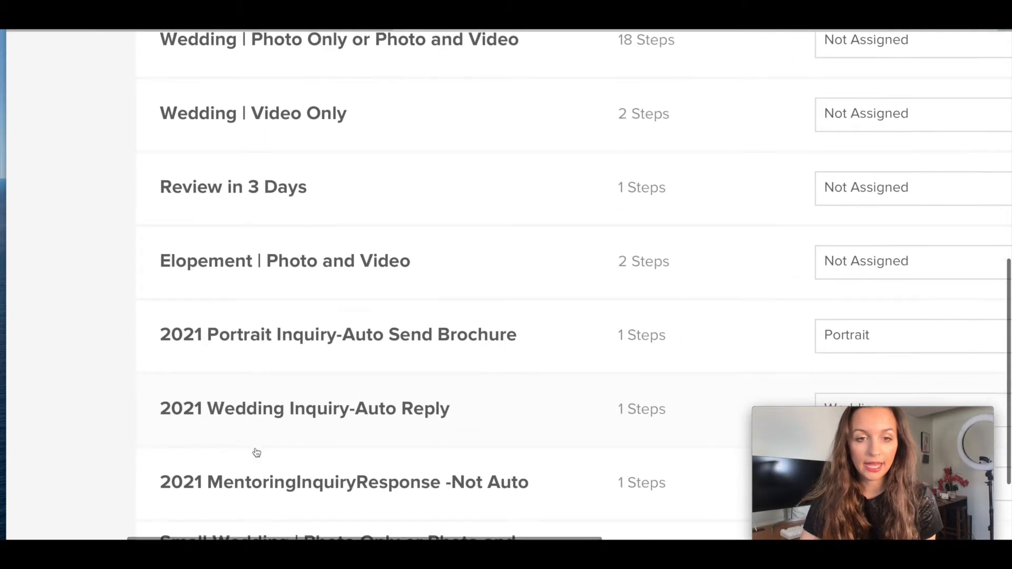
pyautogui.scroll(-3)
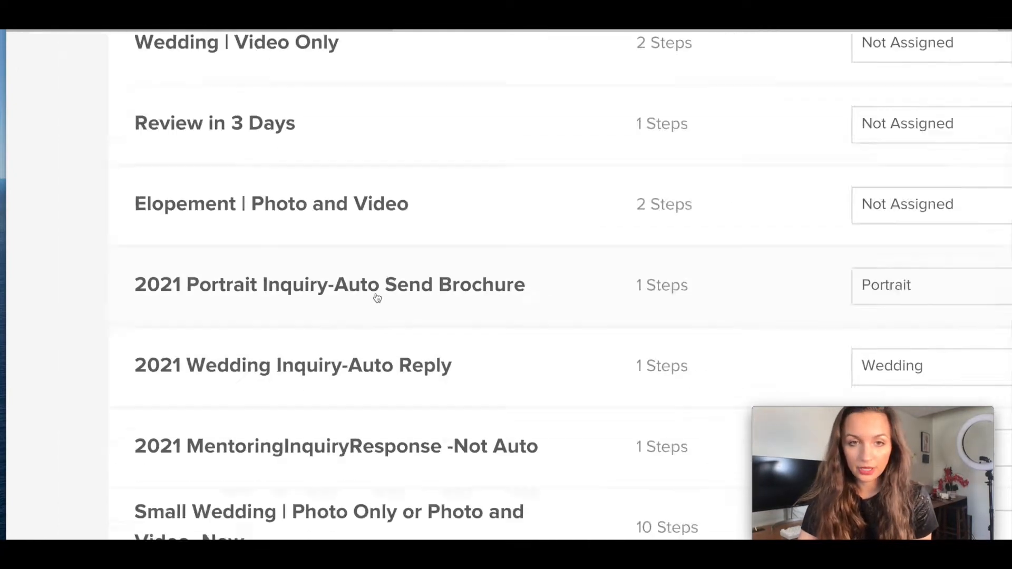
pyautogui.scroll(3)
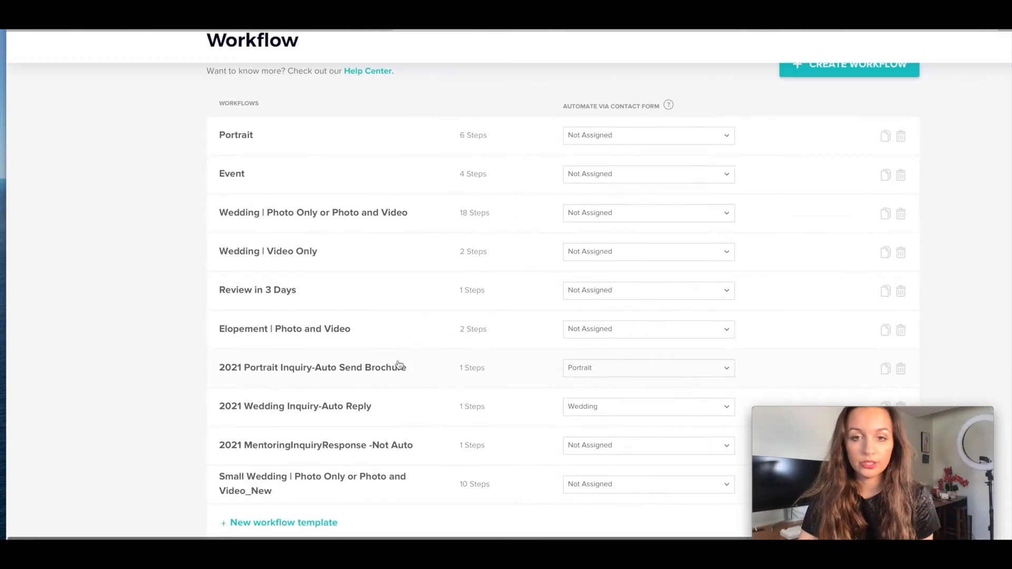
pyautogui.click(294, 406)
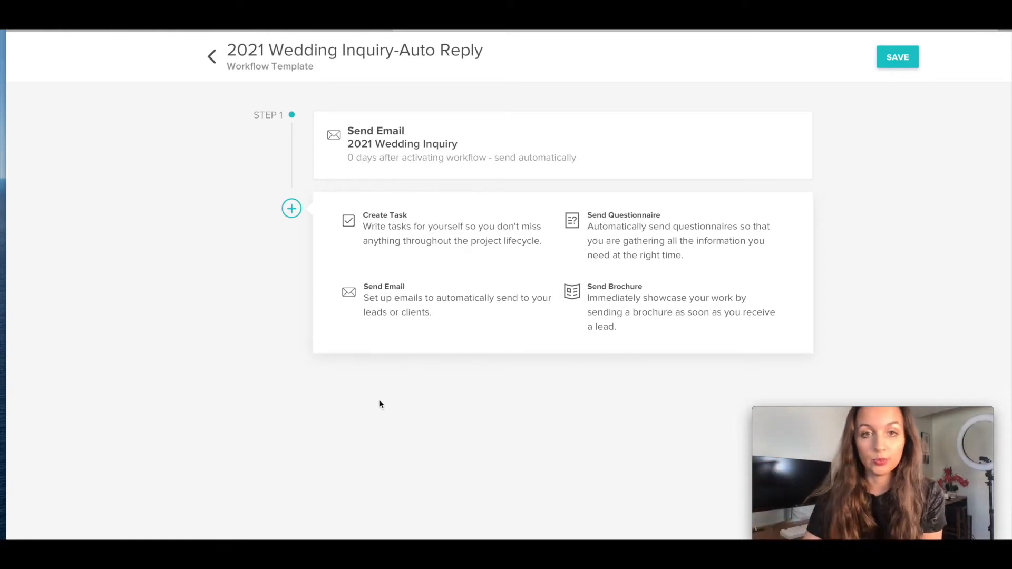
pyautogui.moveTo(696, 136)
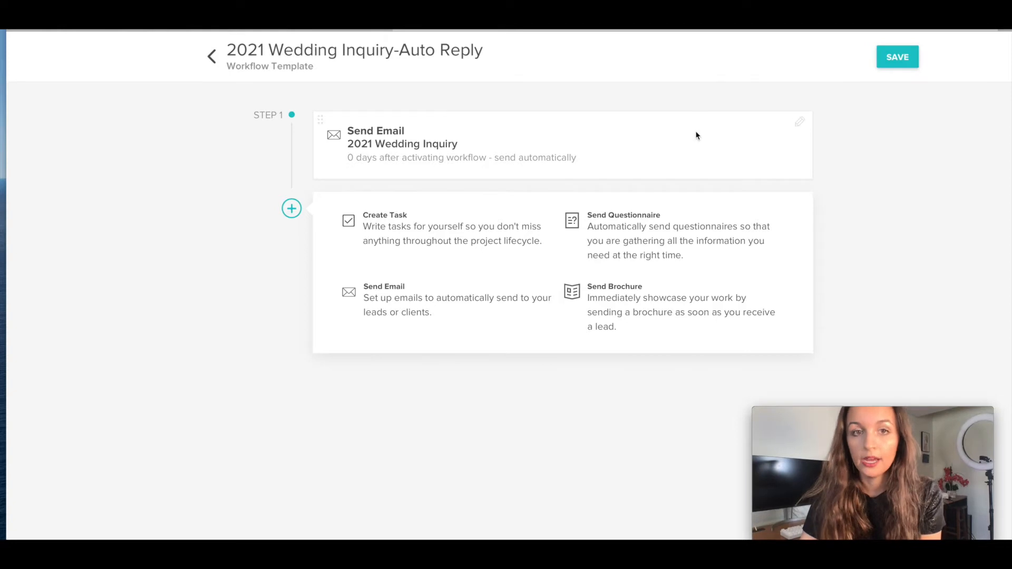
# Keep Step 1 sending the 2021 Wedding Inquiry email, save, and return to workflows.
pyautogui.click(799, 122)
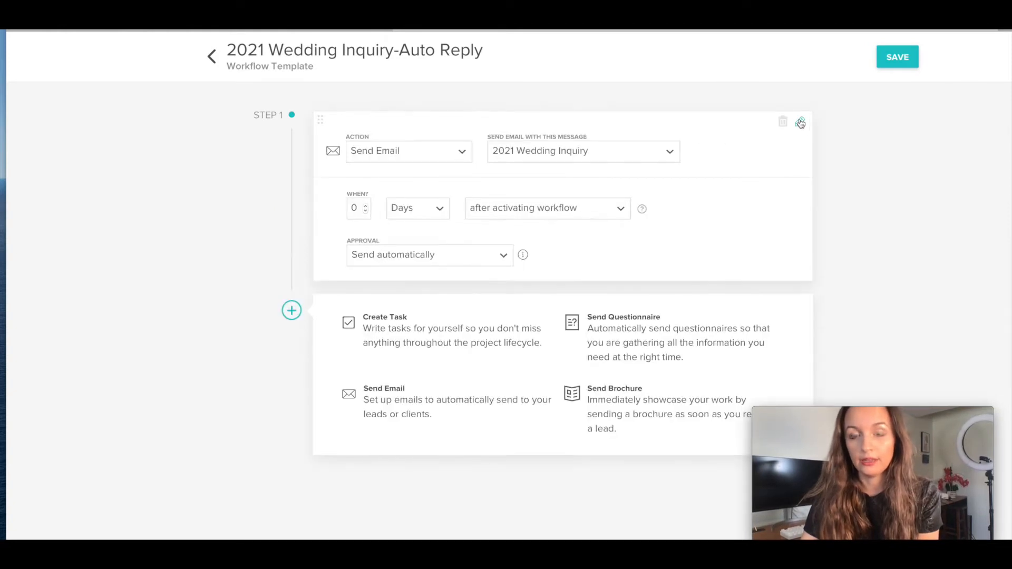
pyautogui.moveTo(557, 200)
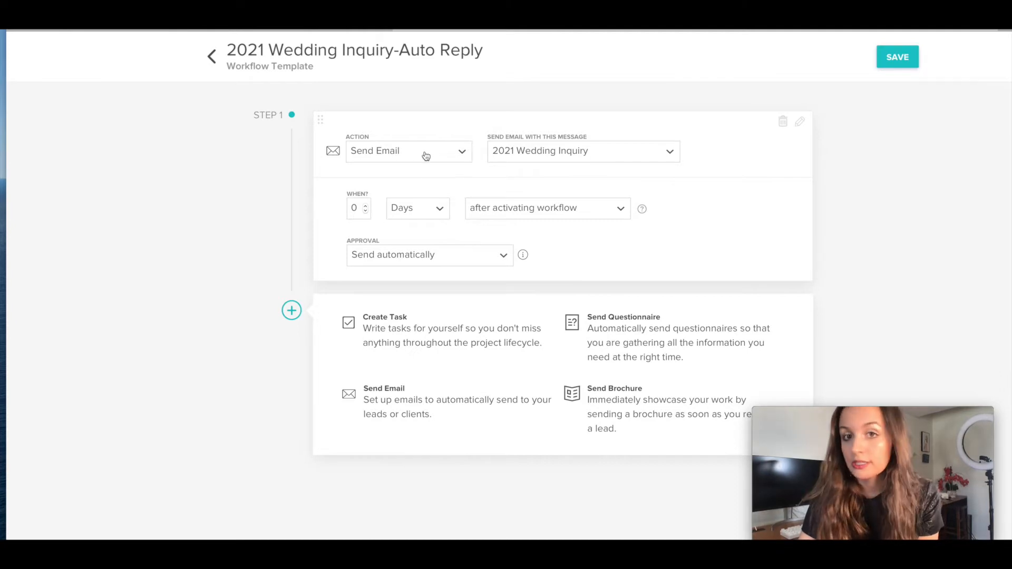
pyautogui.moveTo(498, 198)
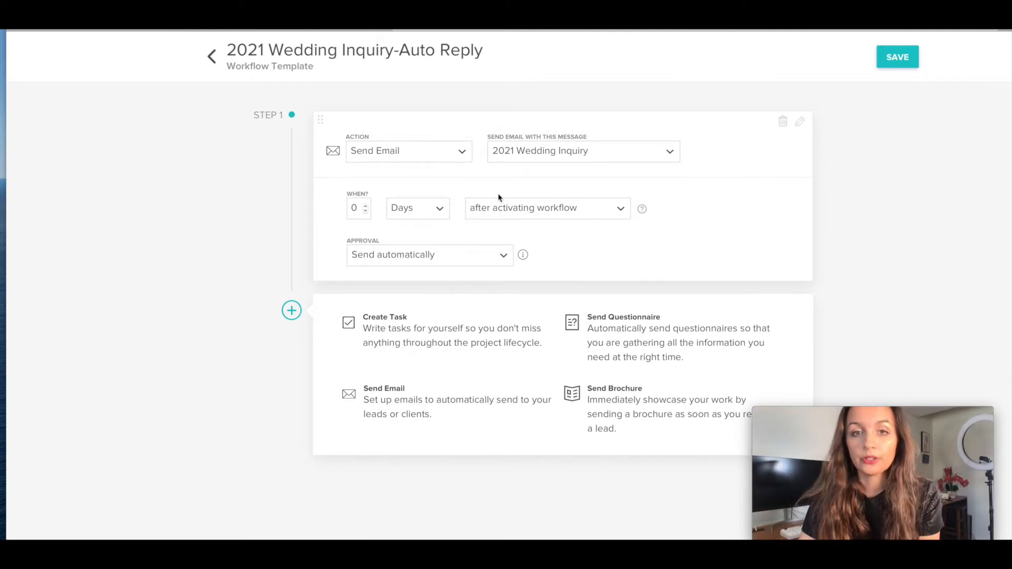
pyautogui.moveTo(532, 162)
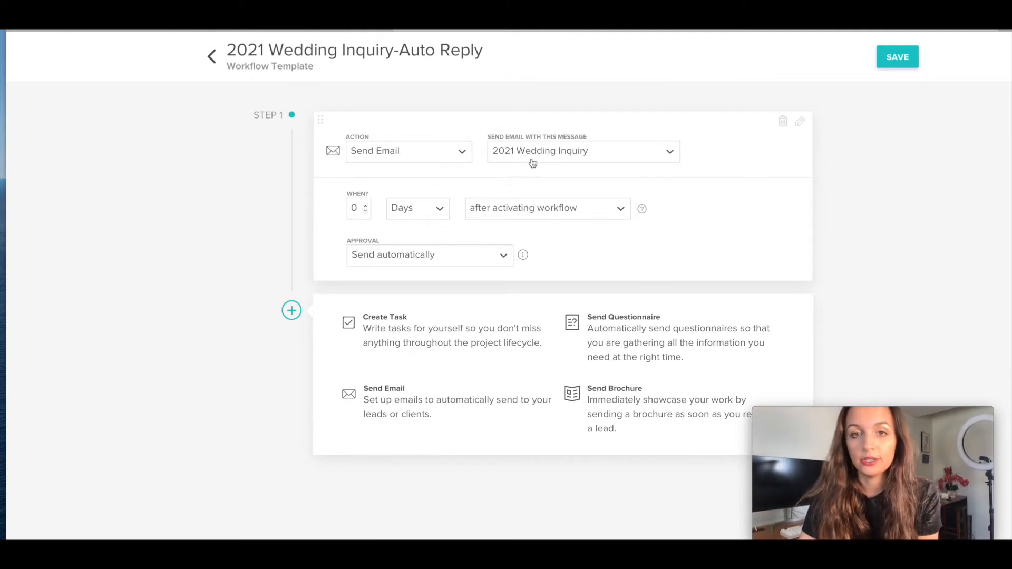
pyautogui.click(581, 151)
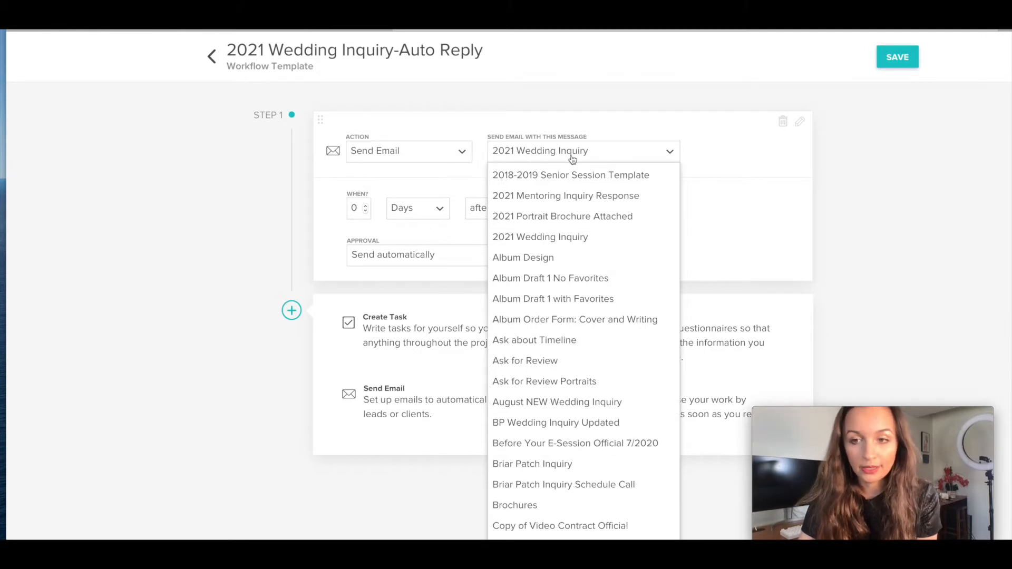
pyautogui.moveTo(560, 155)
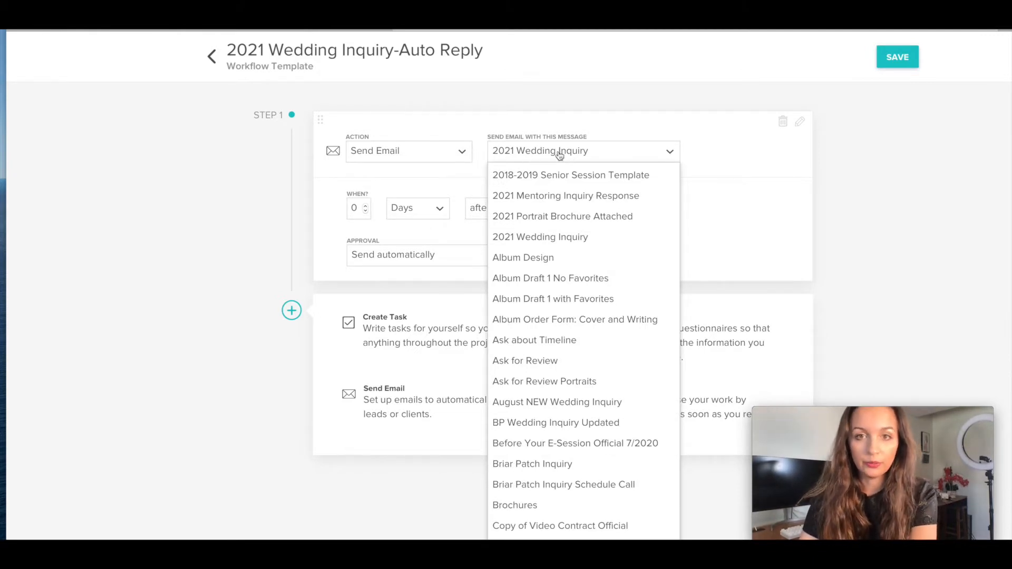
pyautogui.click(540, 236)
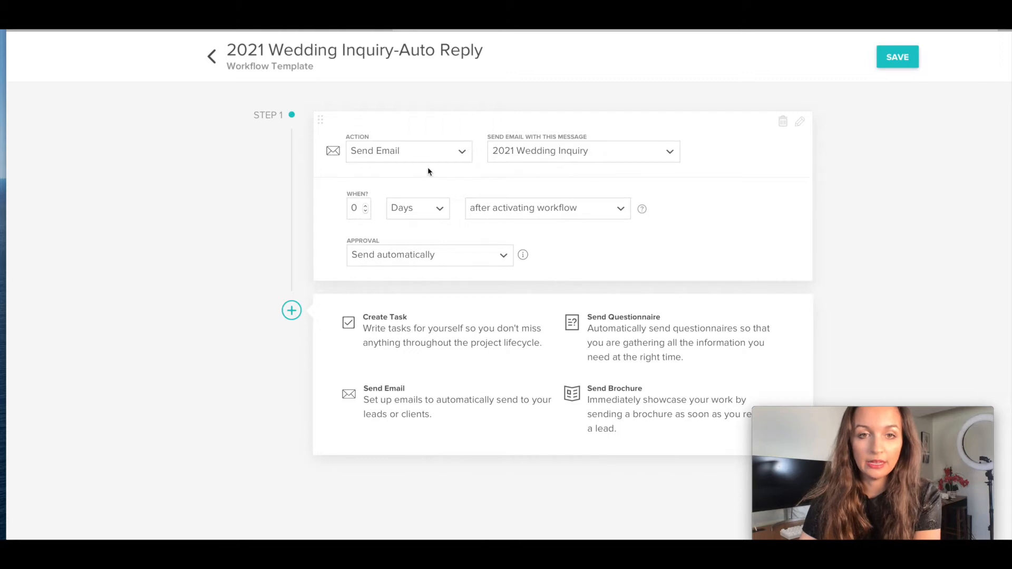
pyautogui.moveTo(596, 224)
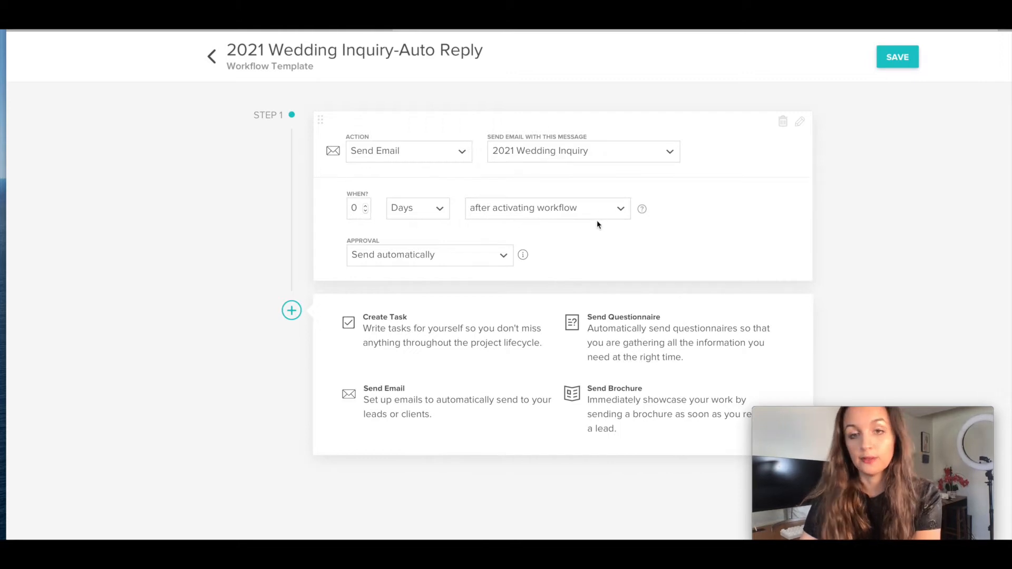
pyautogui.moveTo(576, 256)
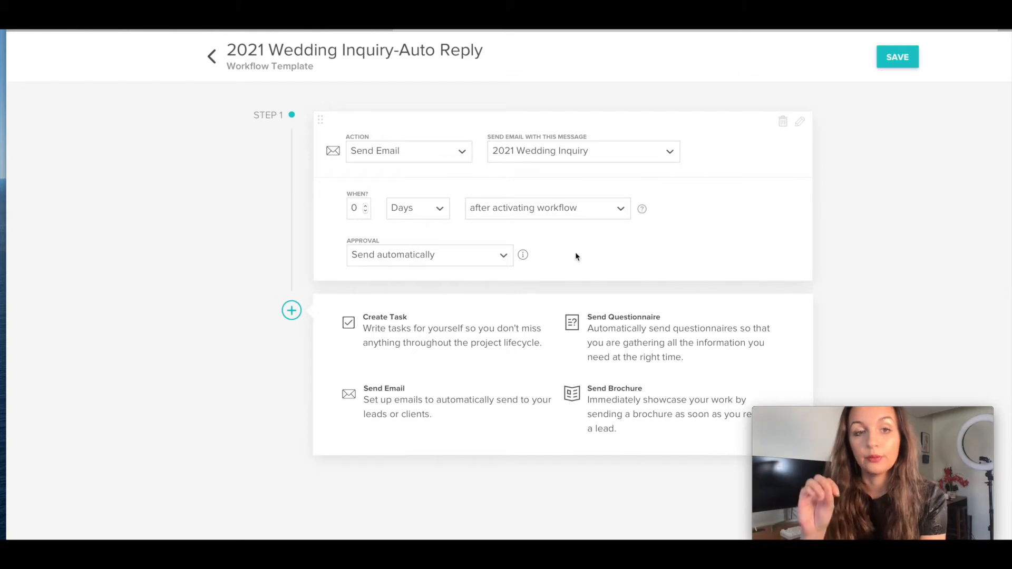
pyautogui.moveTo(434, 161)
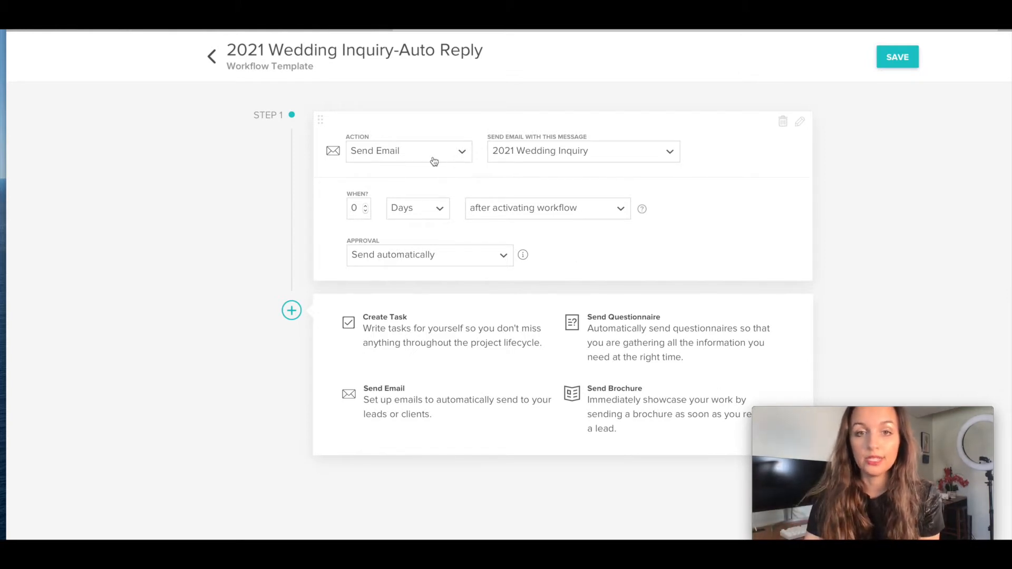
pyautogui.click(896, 57)
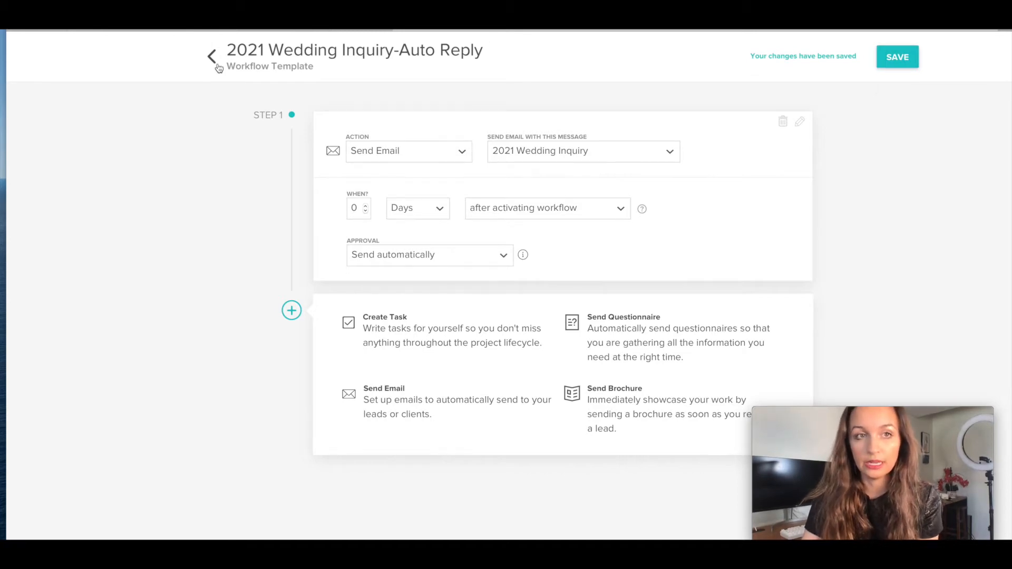
pyautogui.click(212, 57)
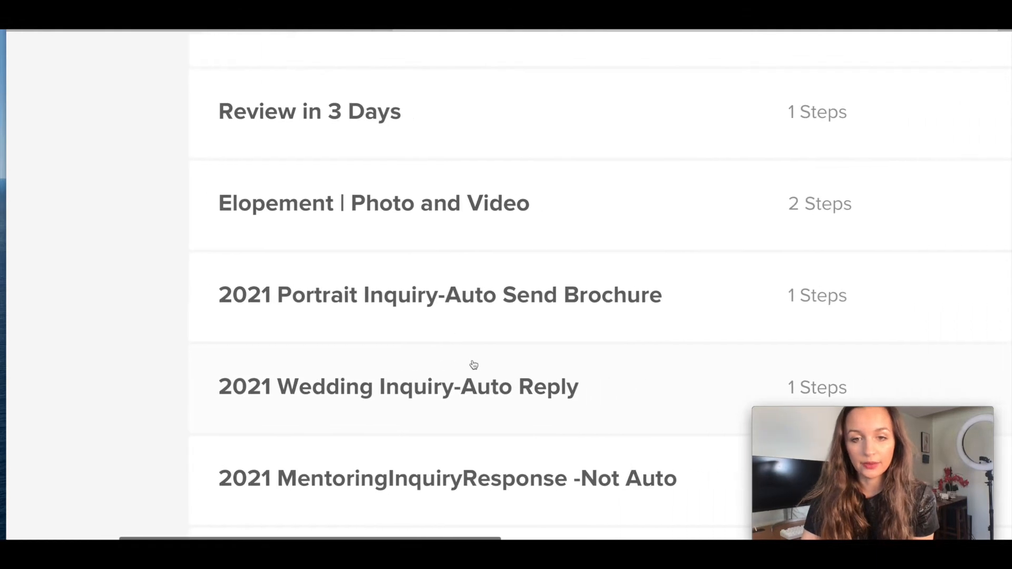
# Switch from the workflow list to the Templates page through Tools.
pyautogui.hscroll(3)
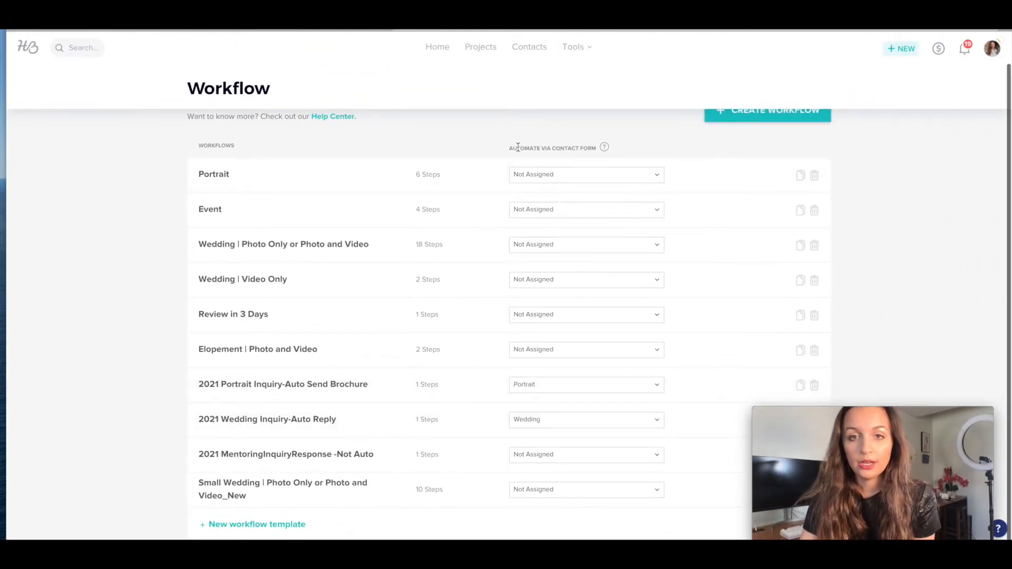
pyautogui.moveTo(531, 425)
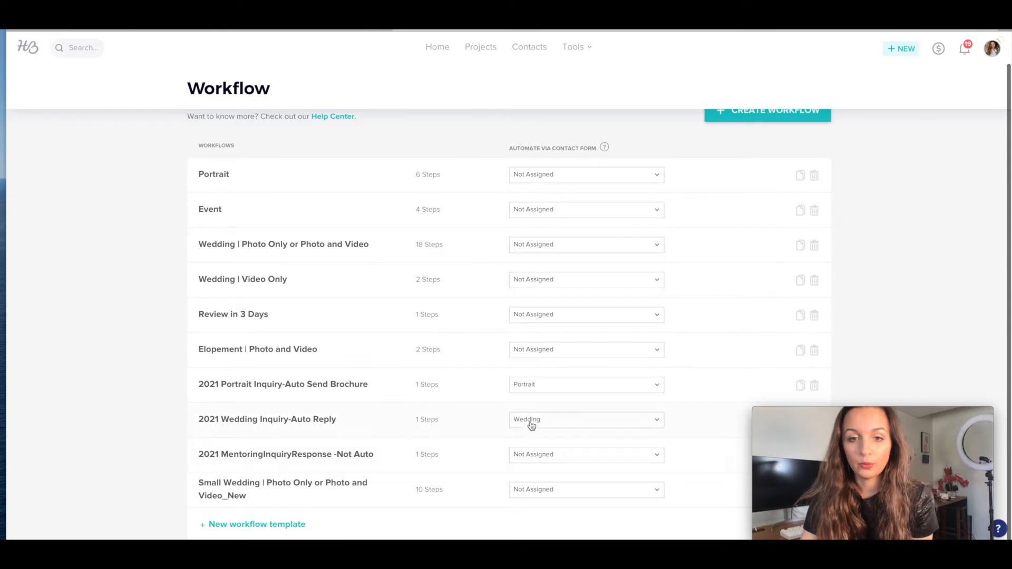
pyautogui.click(572, 47)
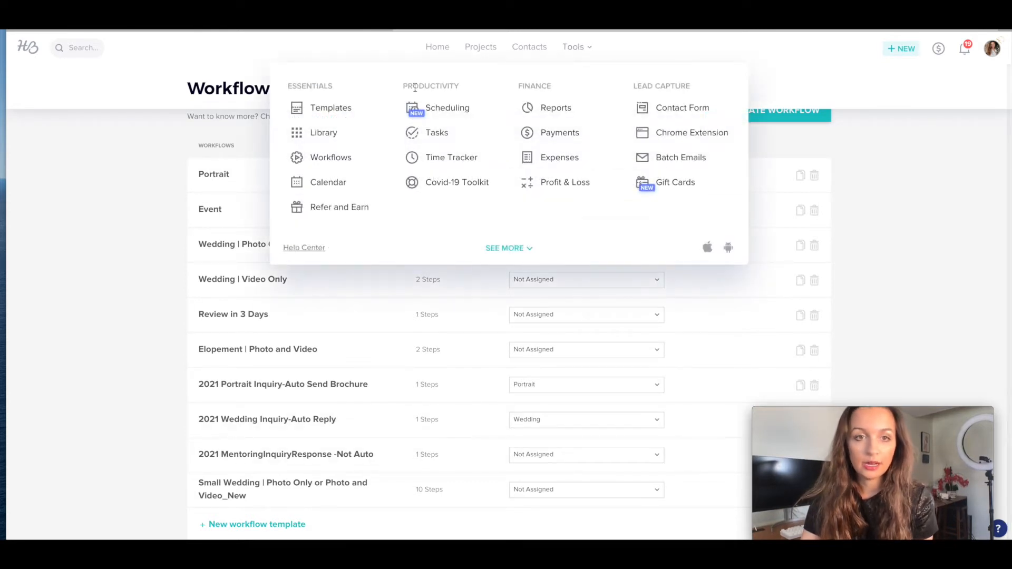
pyautogui.click(331, 108)
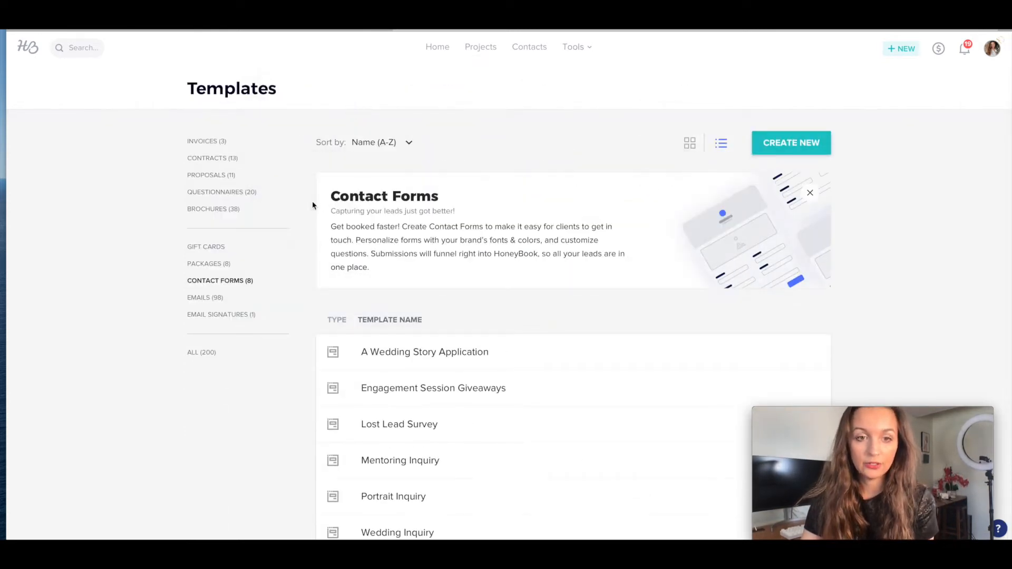
# Check the Wedding Inquiry form's settings show project type Wedding, then go to workflows.
pyautogui.scroll(-3)
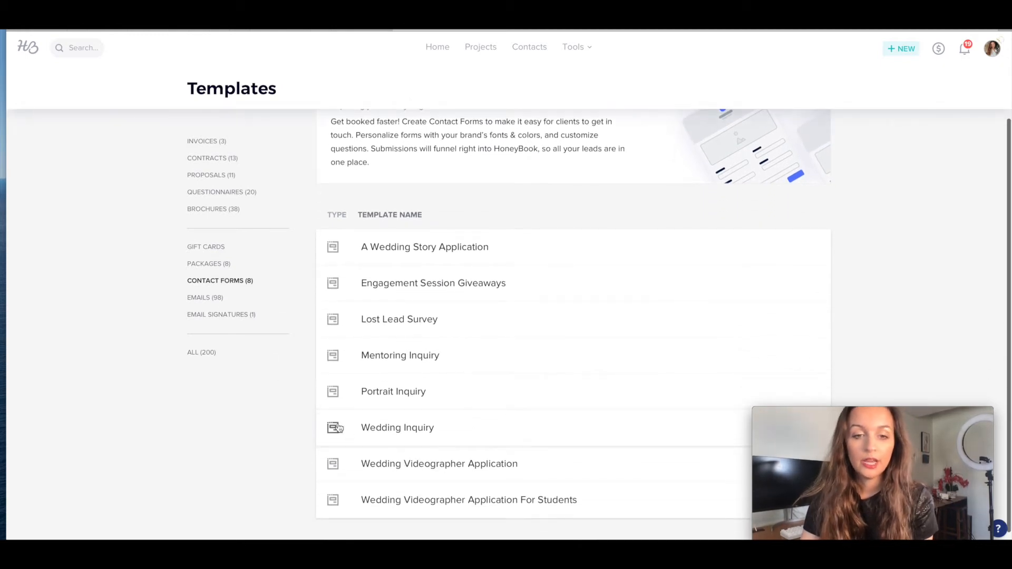
pyautogui.click(396, 427)
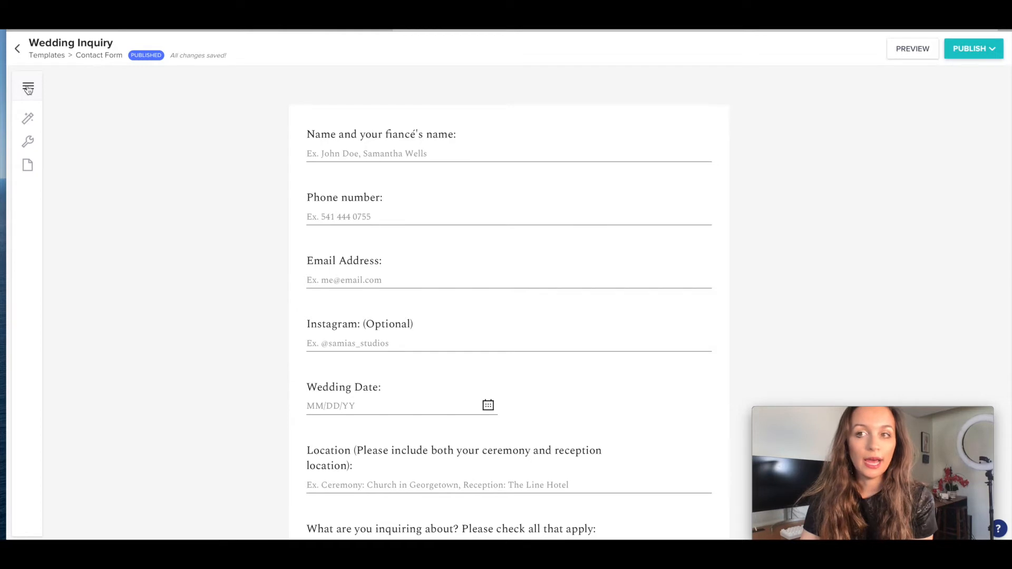
pyautogui.click(26, 88)
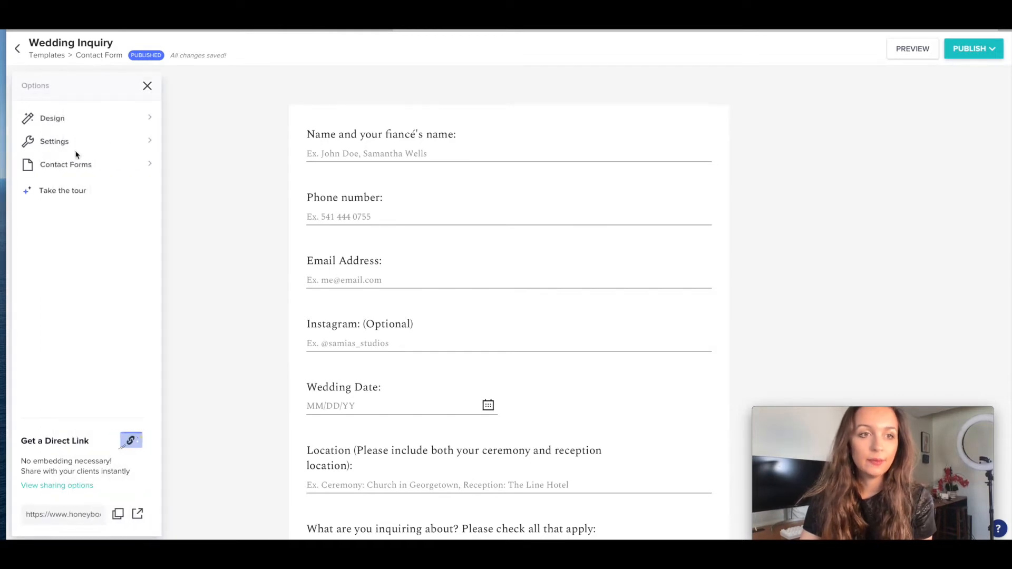
pyautogui.click(54, 142)
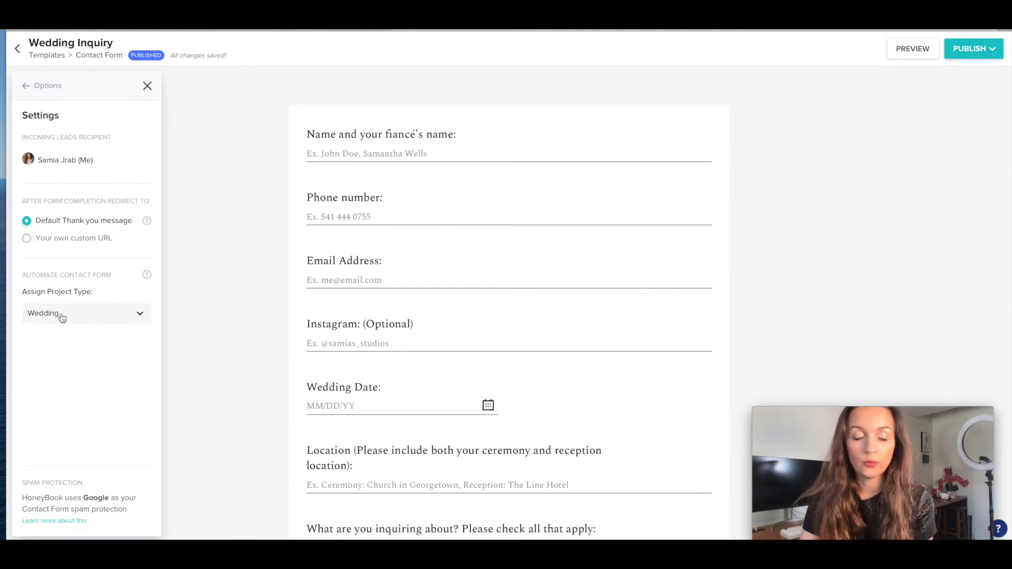
pyautogui.moveTo(141, 381)
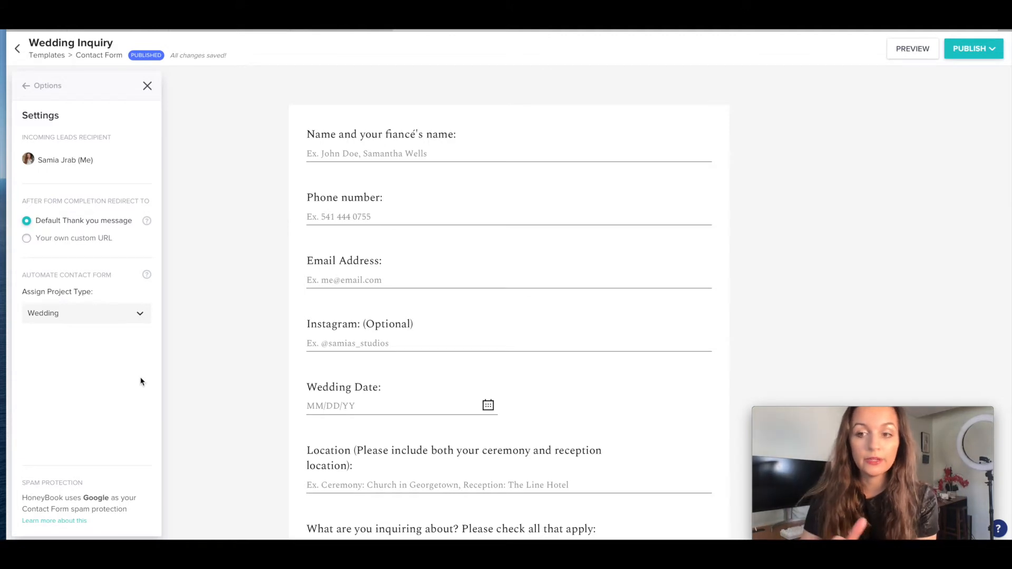
pyautogui.moveTo(142, 297)
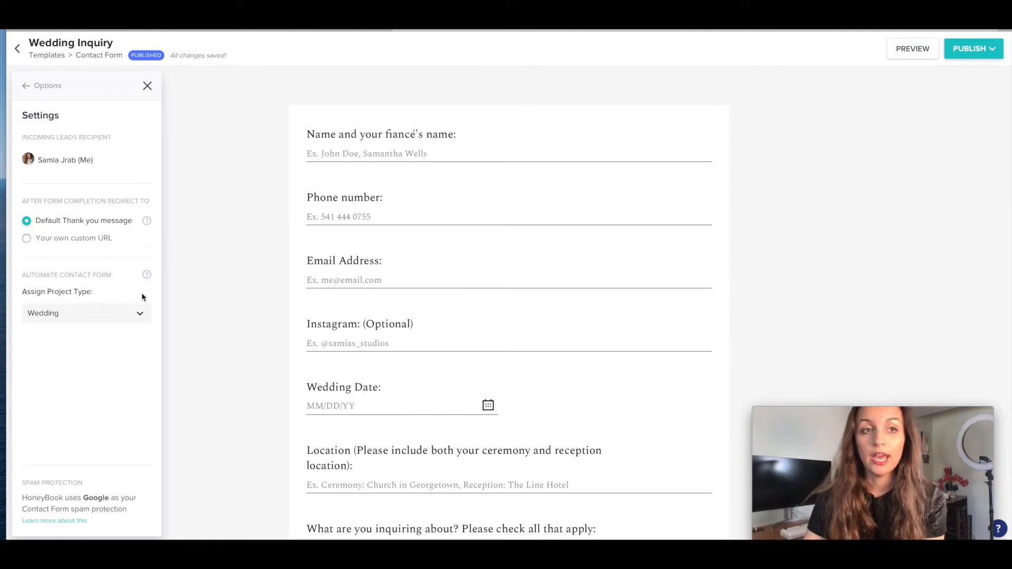
pyautogui.click(18, 49)
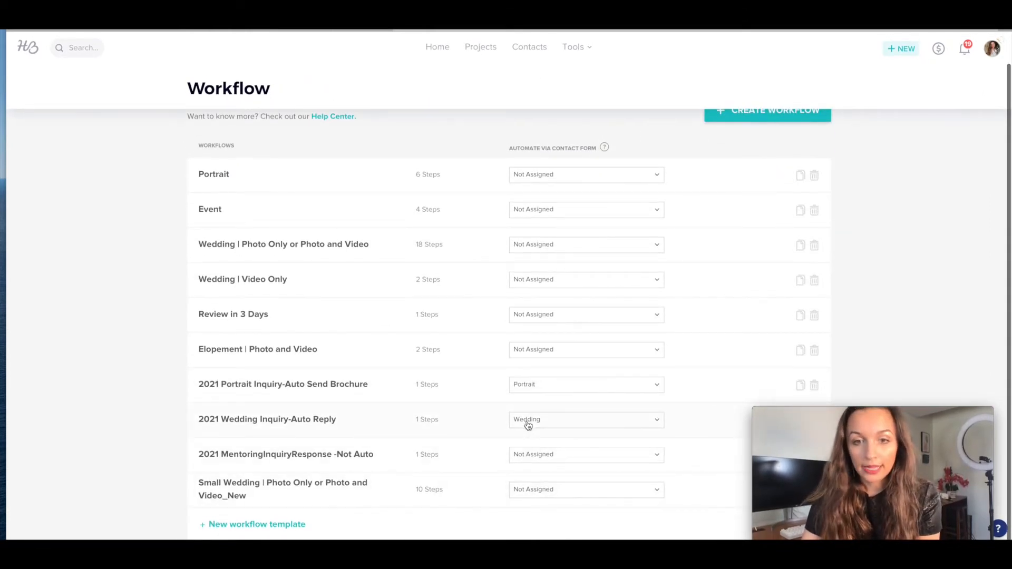
pyautogui.moveTo(274, 419)
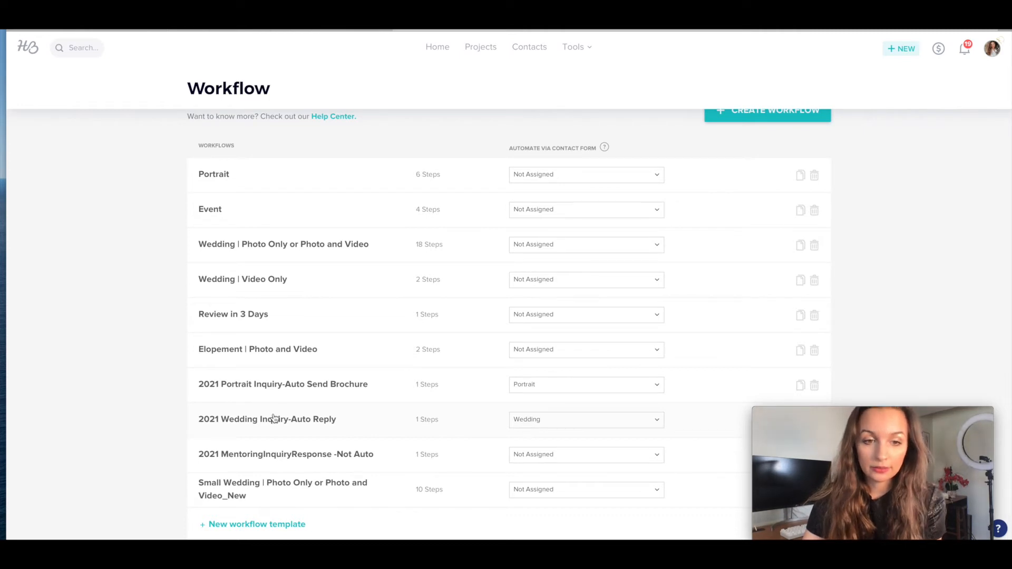
pyautogui.moveTo(432, 434)
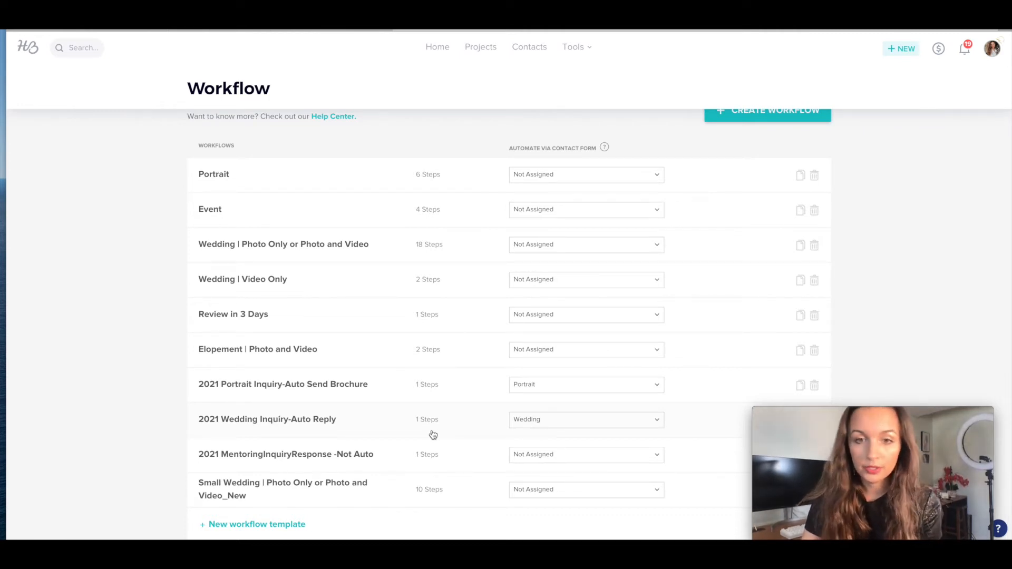
pyautogui.moveTo(278, 446)
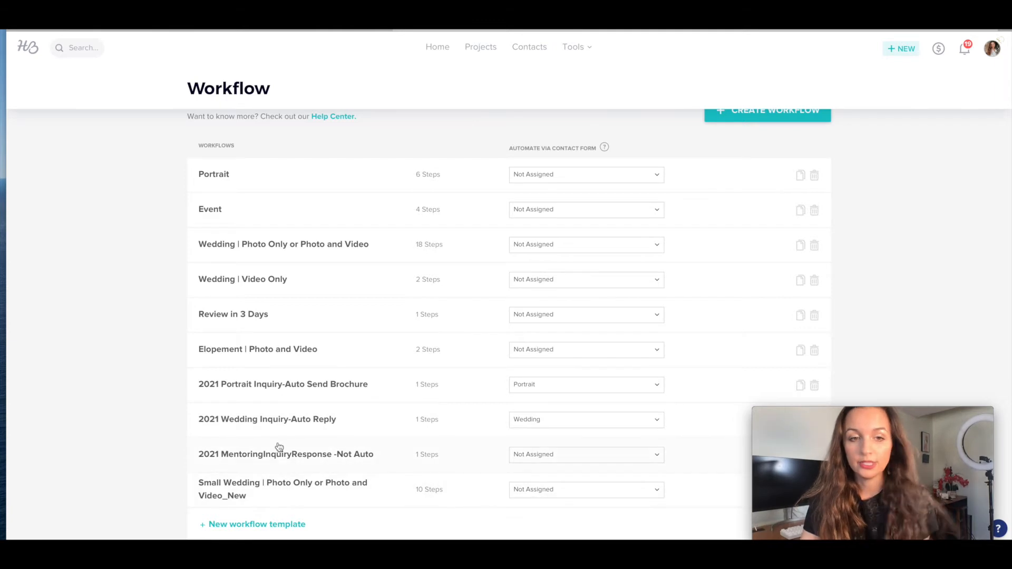
pyautogui.moveTo(529, 248)
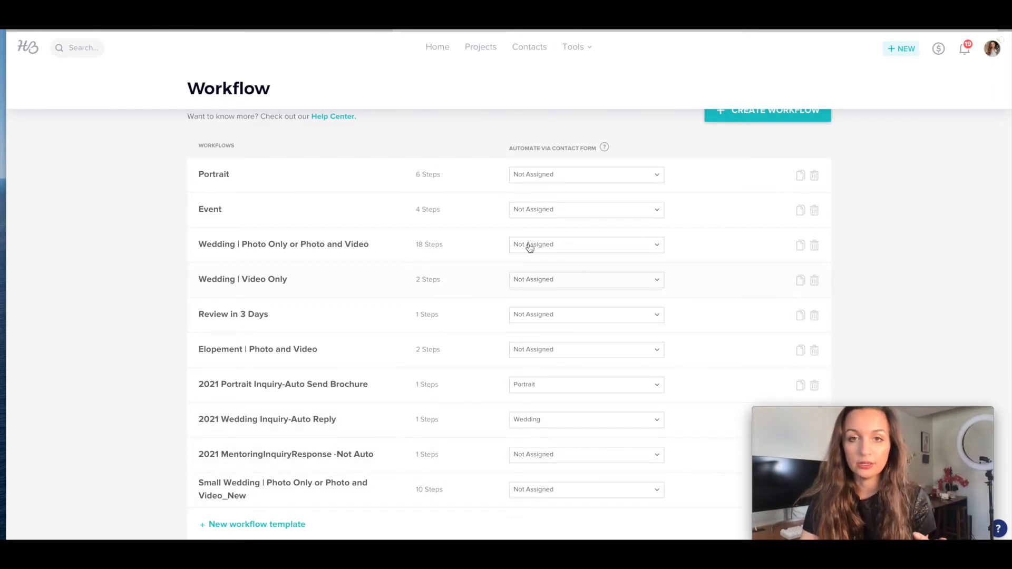
pyautogui.moveTo(604, 147)
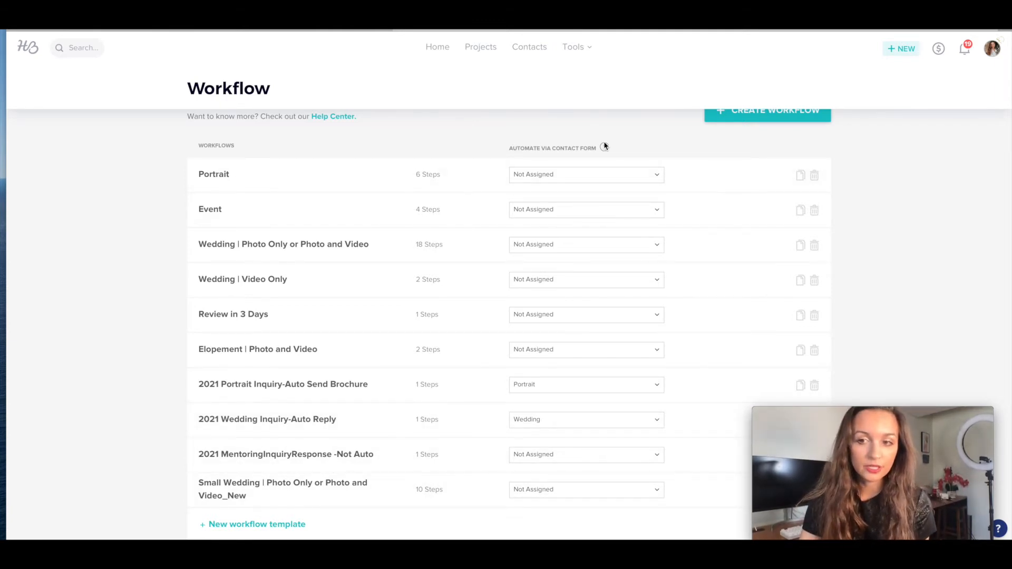
pyautogui.moveTo(521, 416)
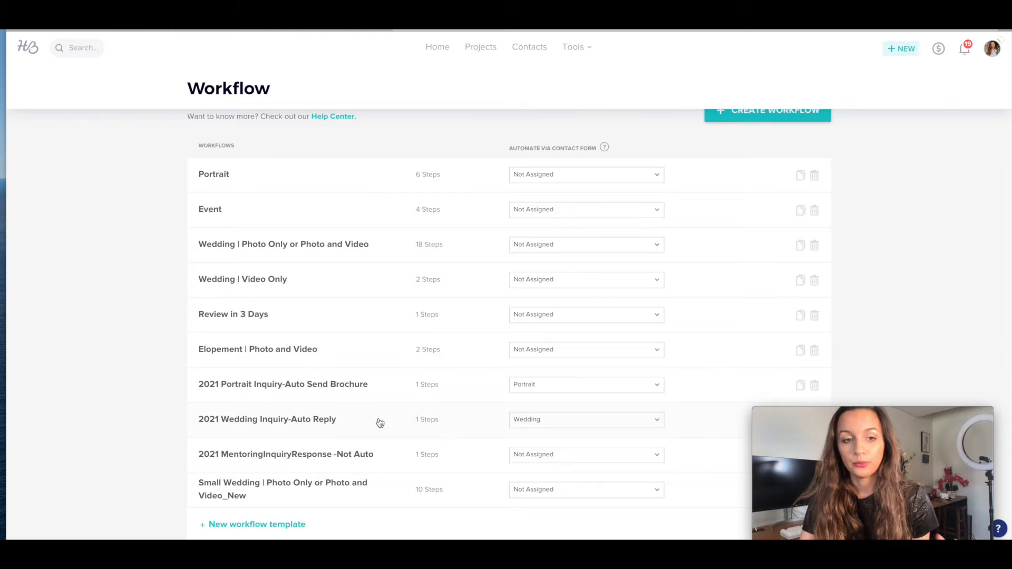
# Reopen the 2021 Wedding Inquiry-Auto Reply workflow to view its Send Email step.
pyautogui.click(256, 523)
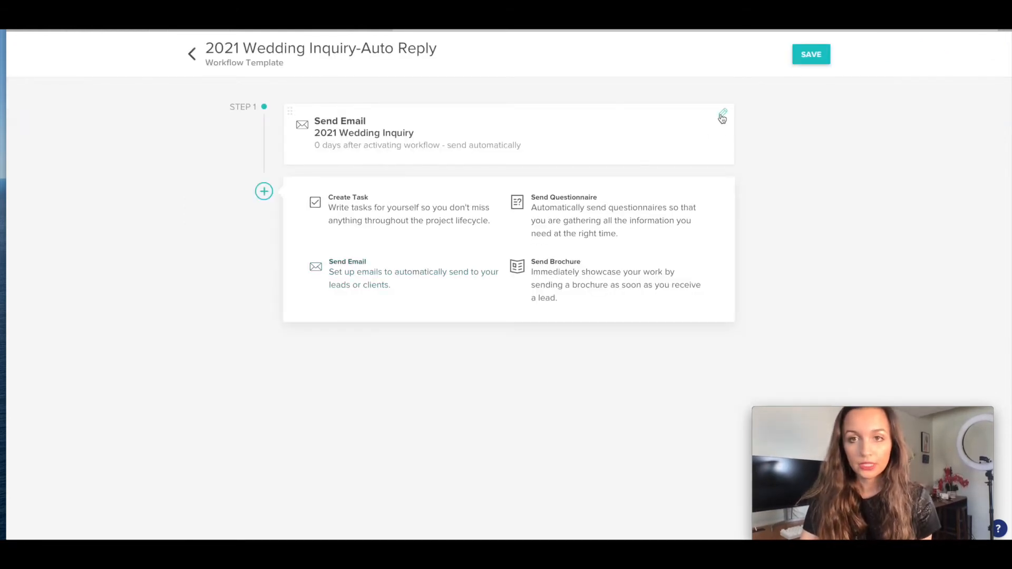
pyautogui.click(722, 116)
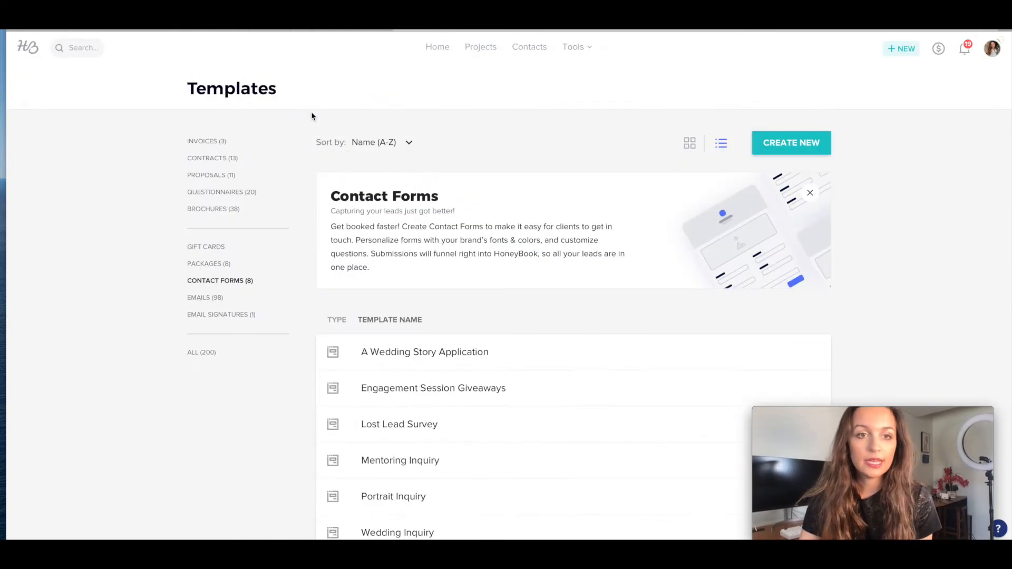
# List the email templates and open the 2021 Wedding Inquiry email.
pyautogui.click(205, 297)
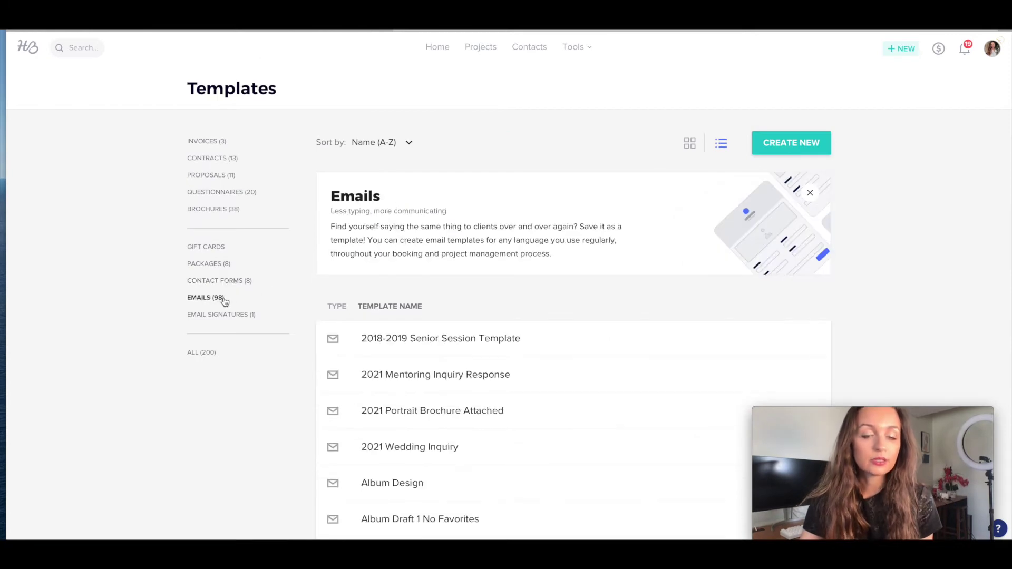
pyautogui.click(809, 193)
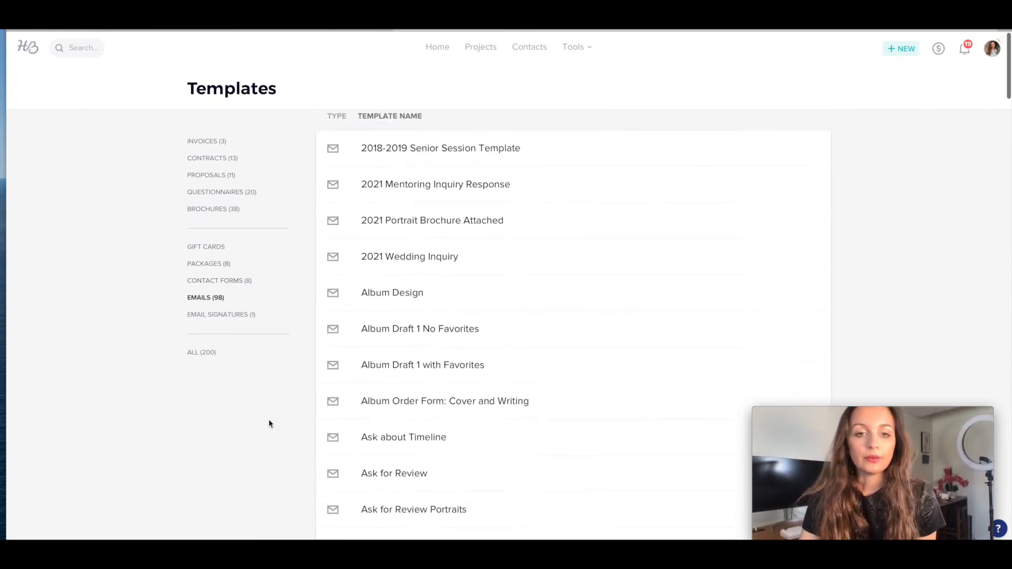
pyautogui.scroll(-3)
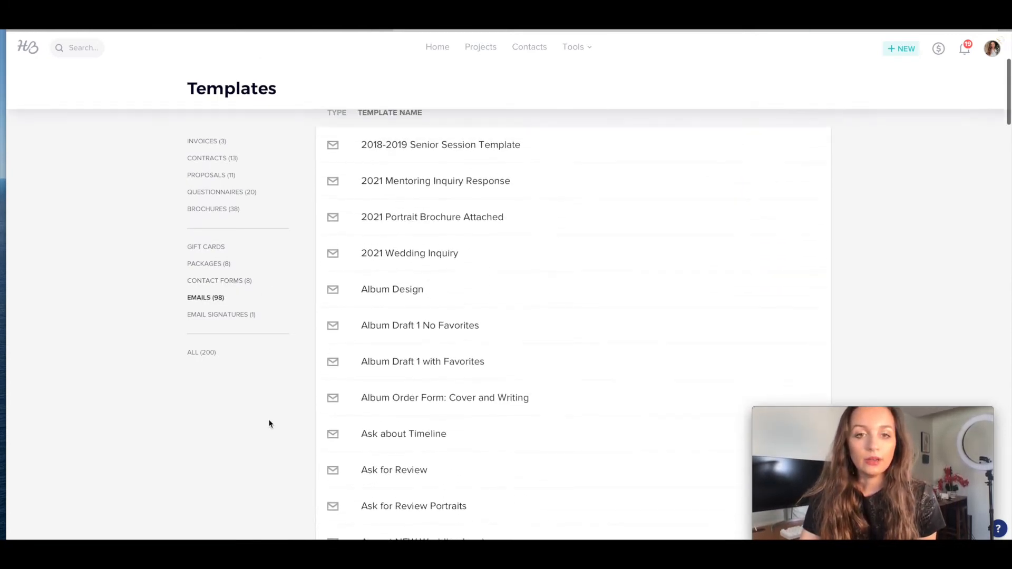
pyautogui.click(409, 252)
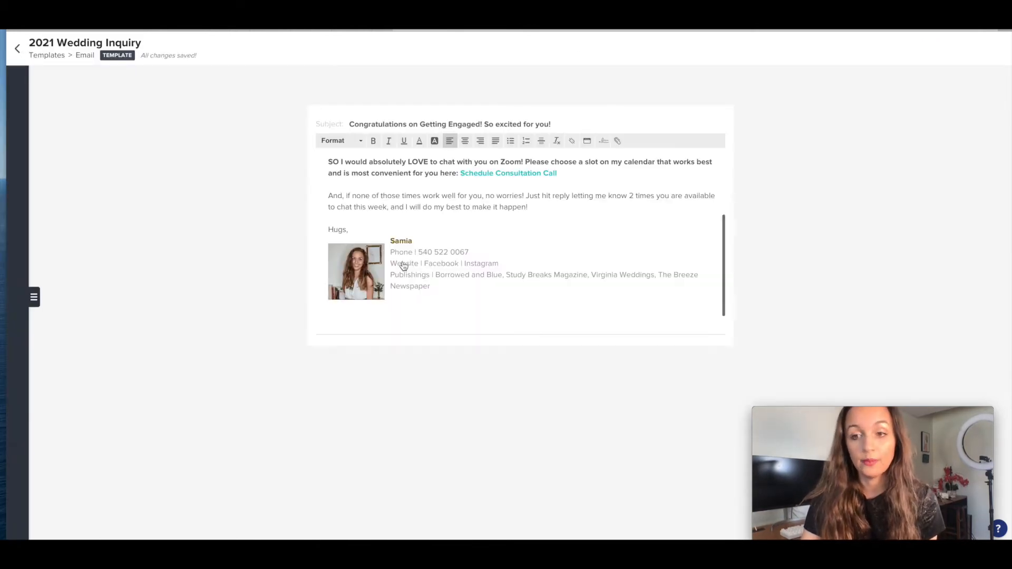
# Read through the 2021 Wedding Inquiry email, then return to the templates list.
pyautogui.scroll(3)
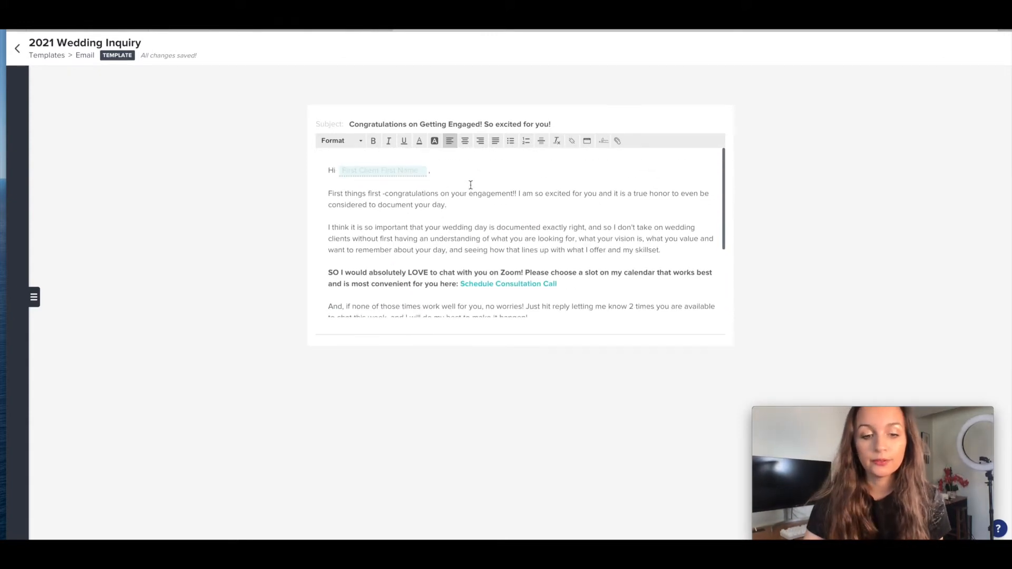
pyautogui.moveTo(451, 233)
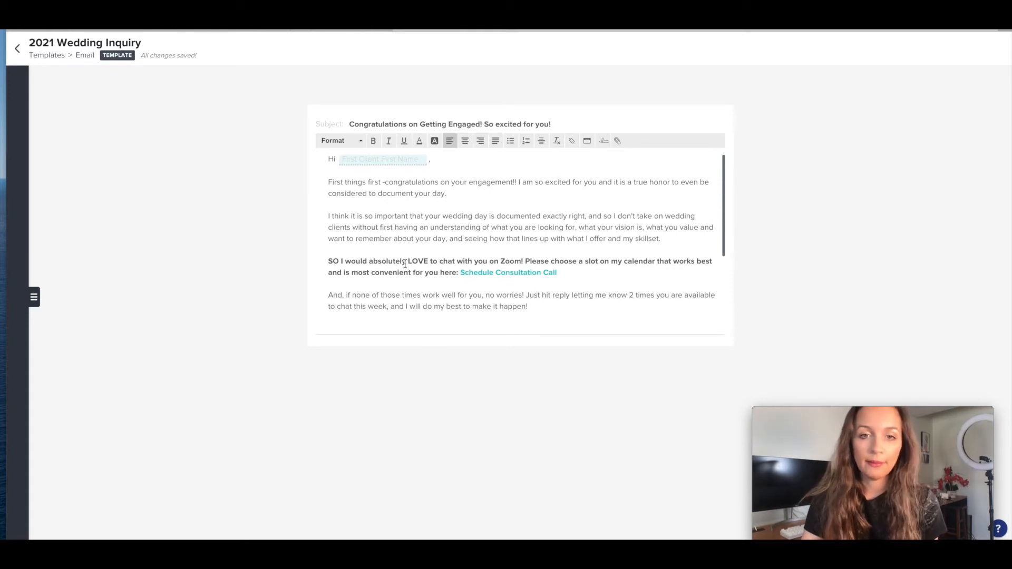
pyautogui.scroll(-3)
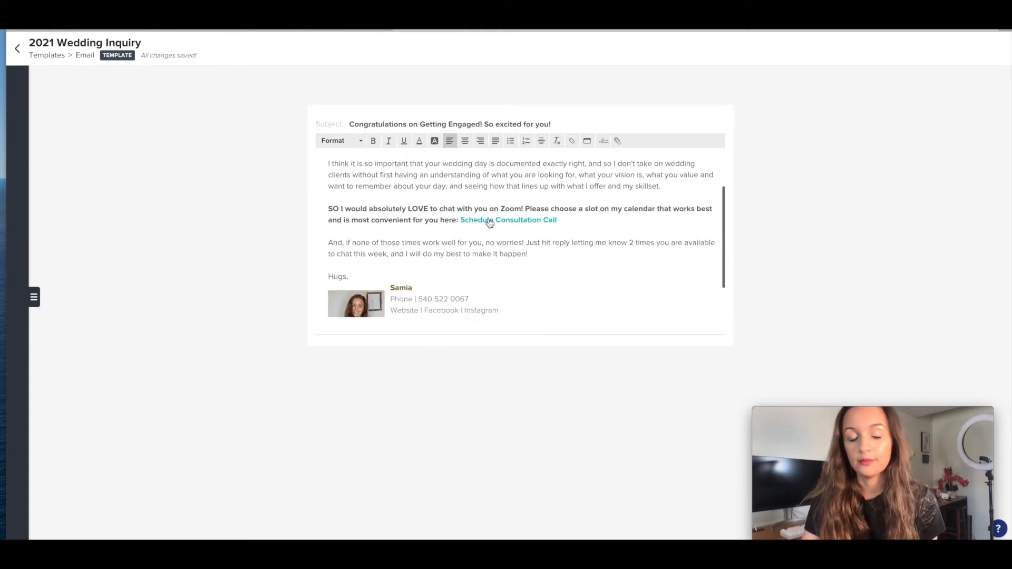
pyautogui.moveTo(478, 231)
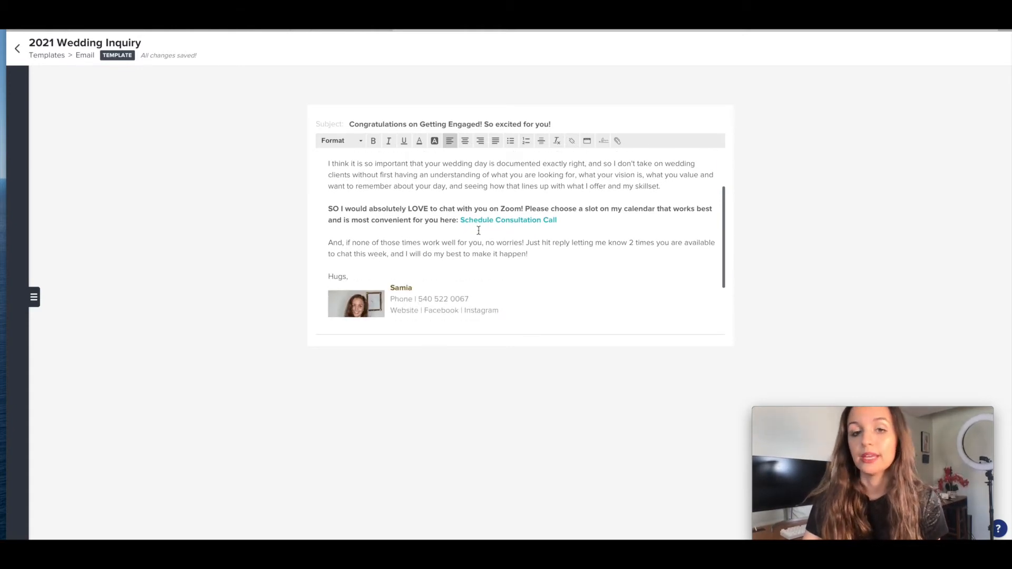
pyautogui.click(564, 216)
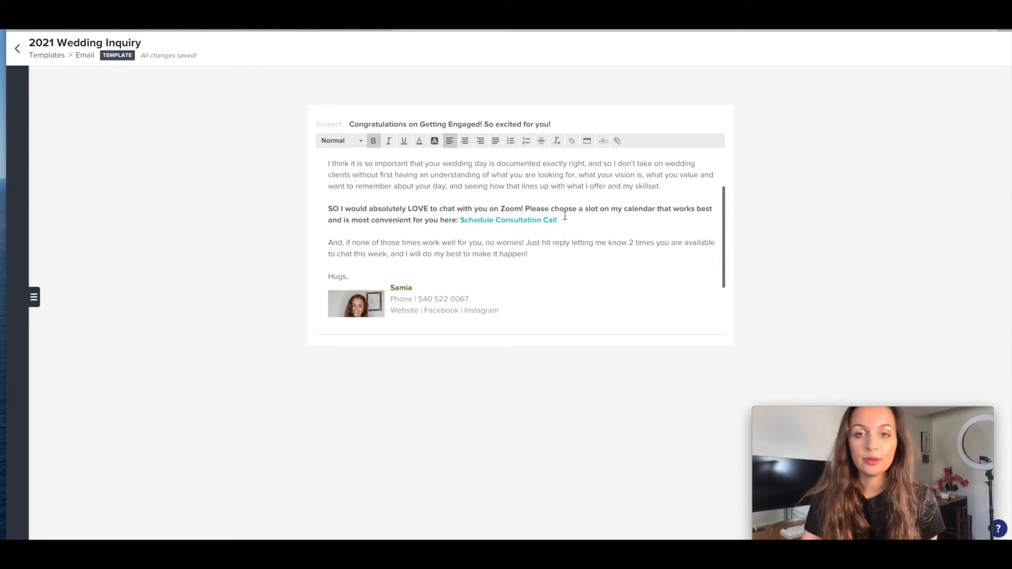
pyautogui.moveTo(616, 141)
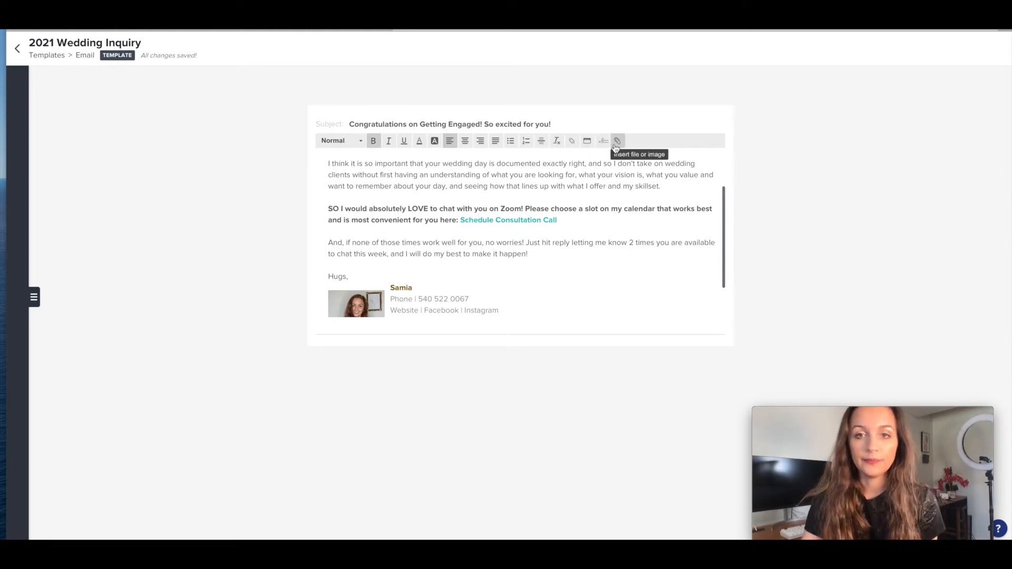
pyautogui.moveTo(568, 218)
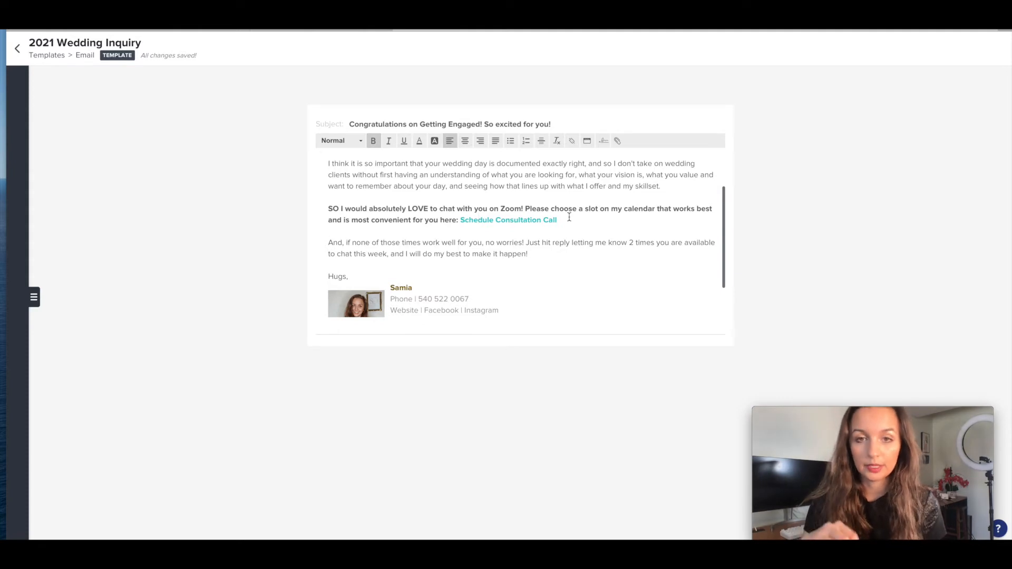
pyautogui.scroll(-3)
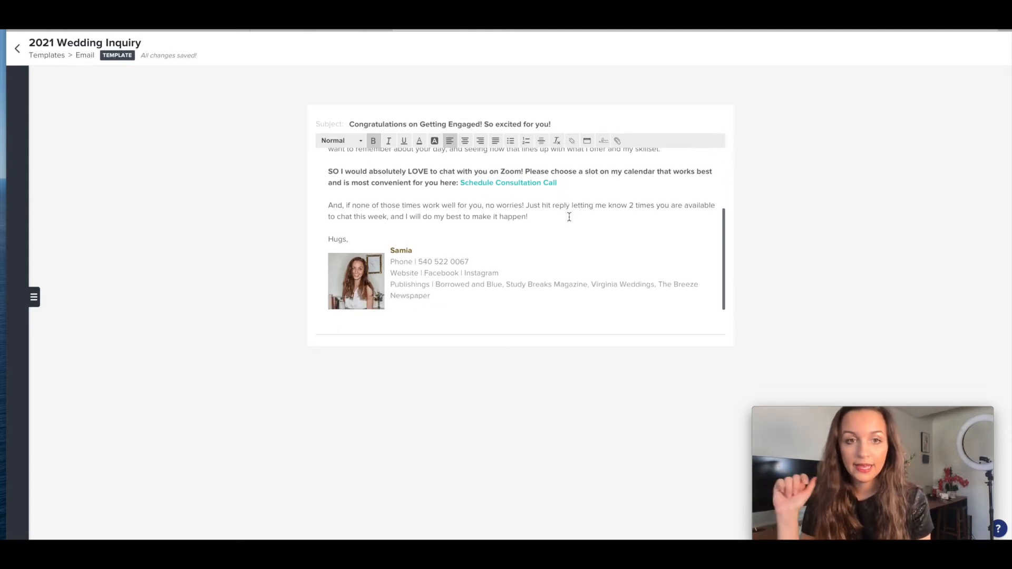
pyautogui.scroll(3)
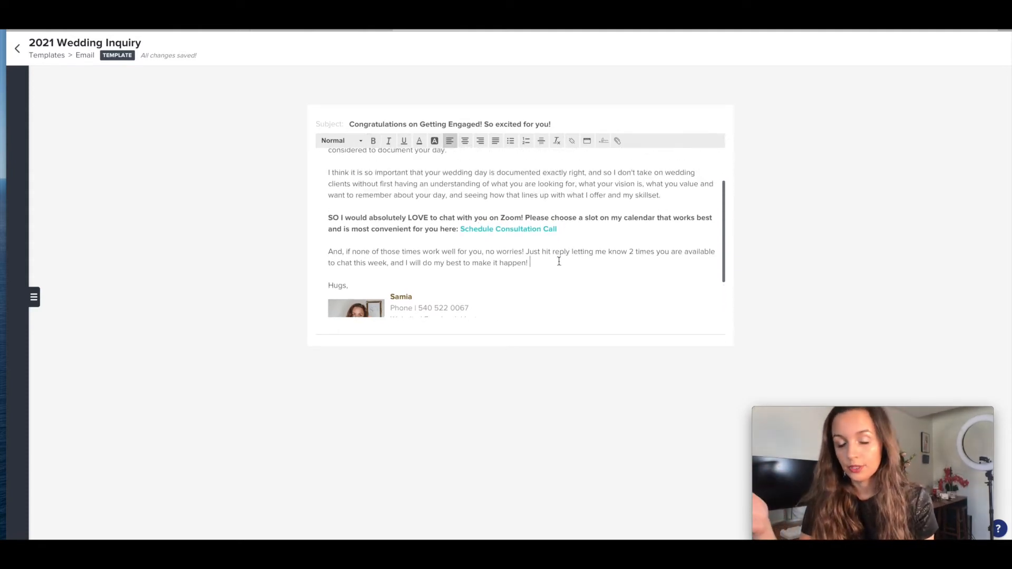
pyautogui.scroll(-3)
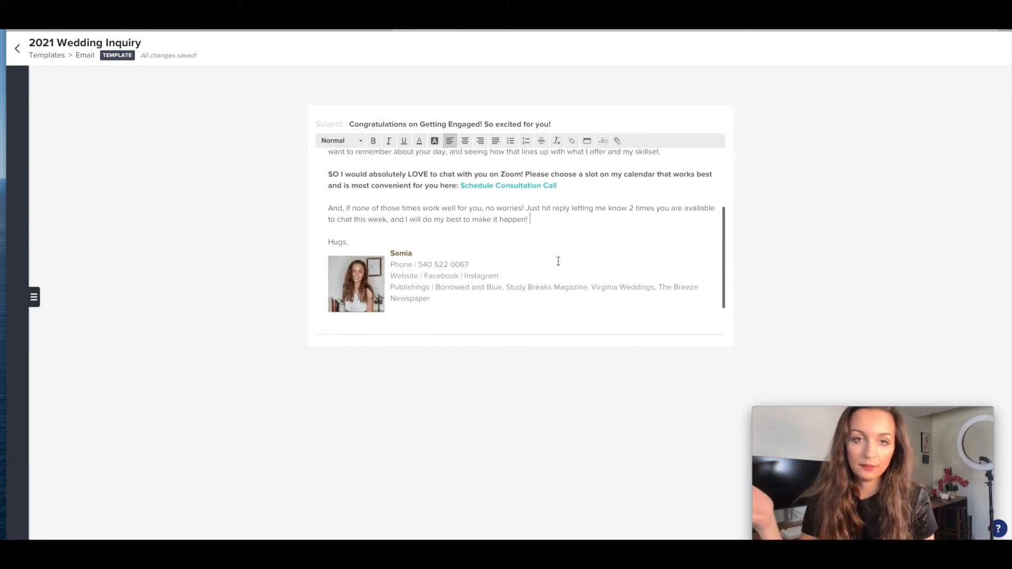
pyautogui.scroll(3)
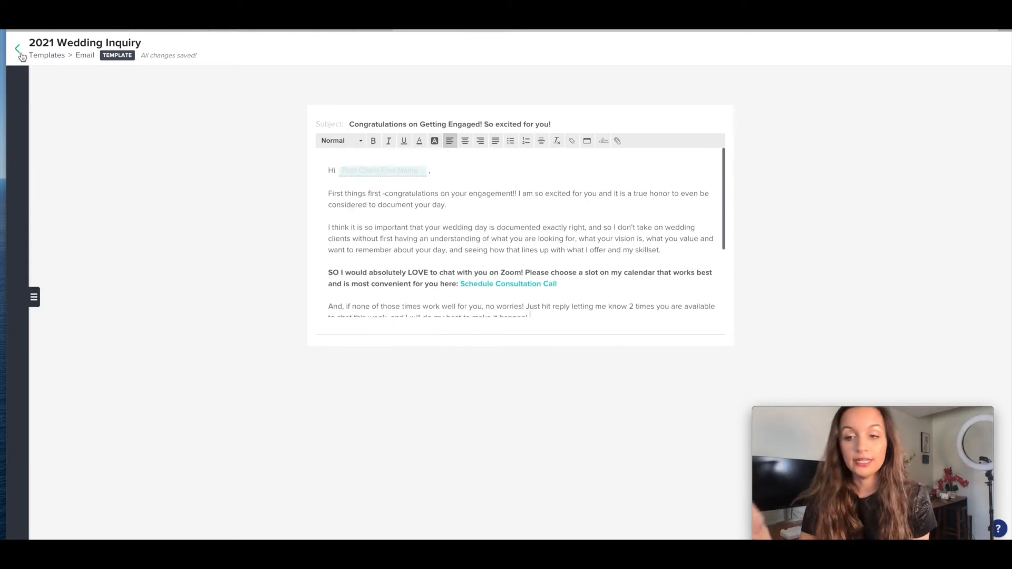
pyautogui.click(17, 49)
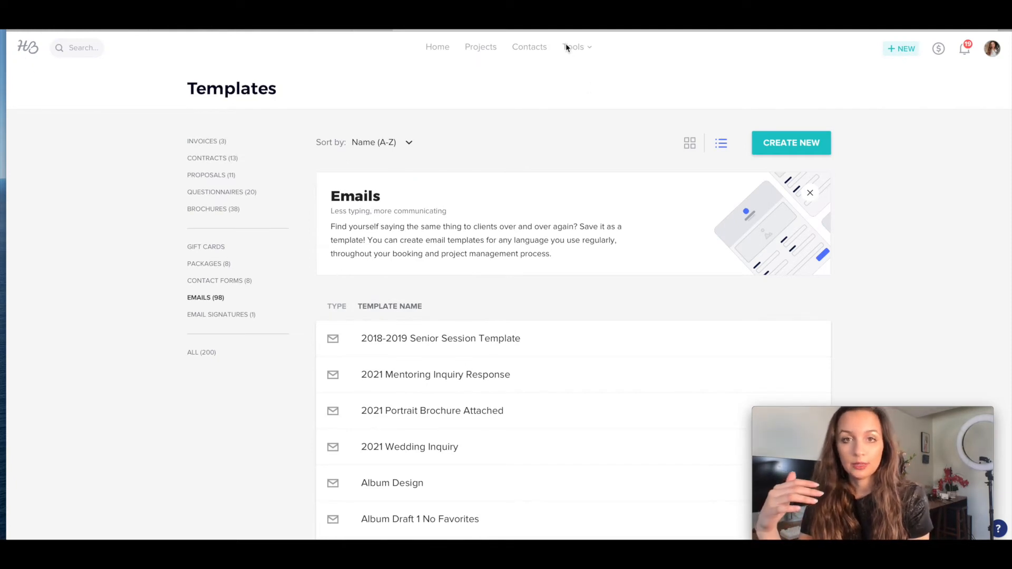
# Open the 2021 Portrait Inquiry-Auto Send Brochure workflow from the Workflows list.
pyautogui.click(574, 46)
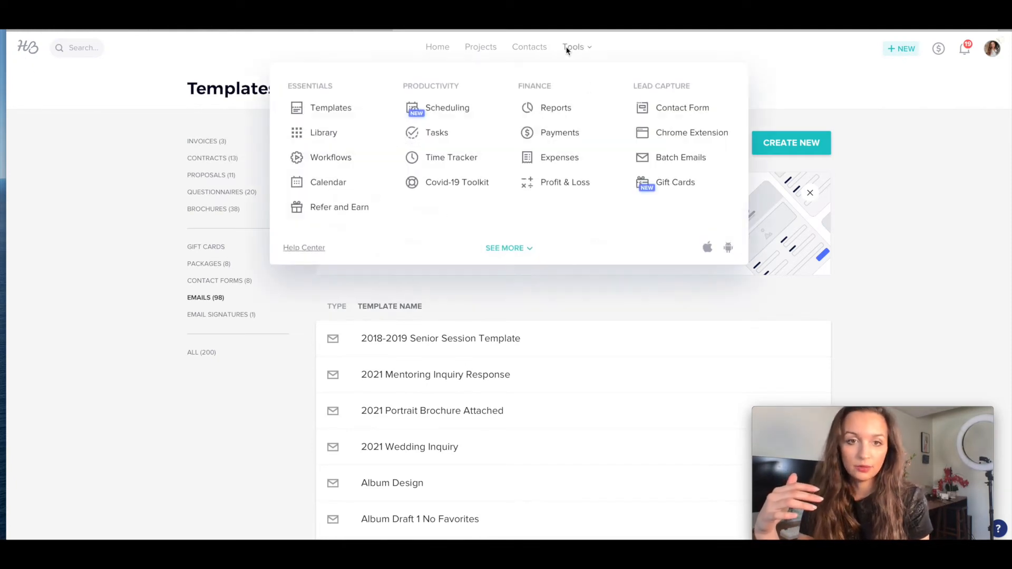
pyautogui.click(330, 157)
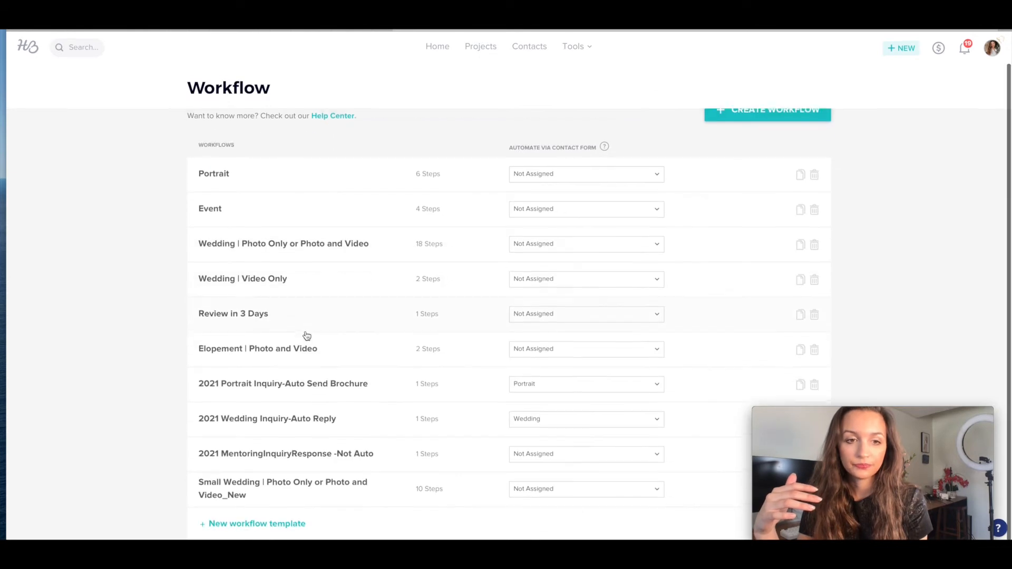
pyautogui.moveTo(354, 387)
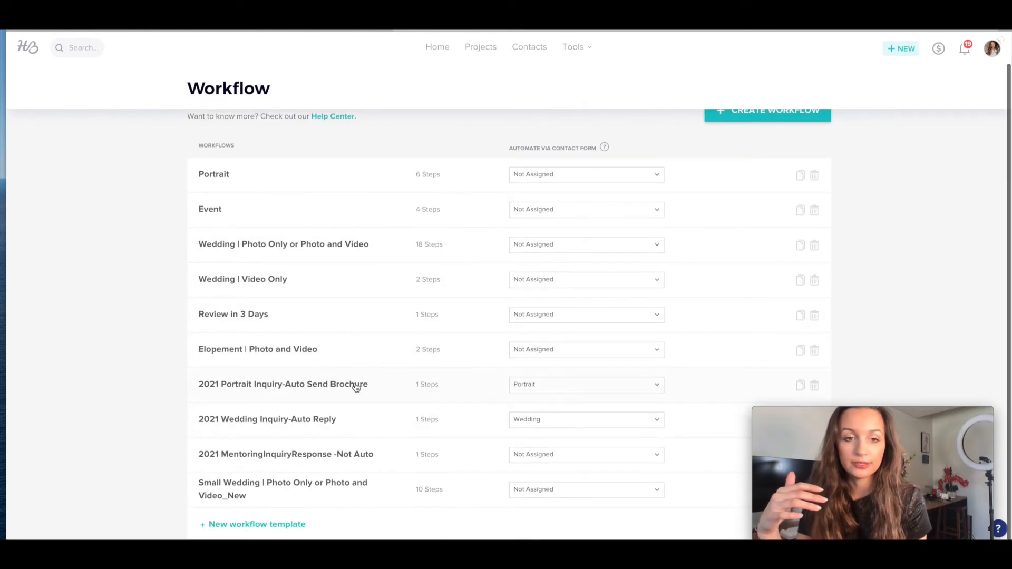
pyautogui.click(283, 384)
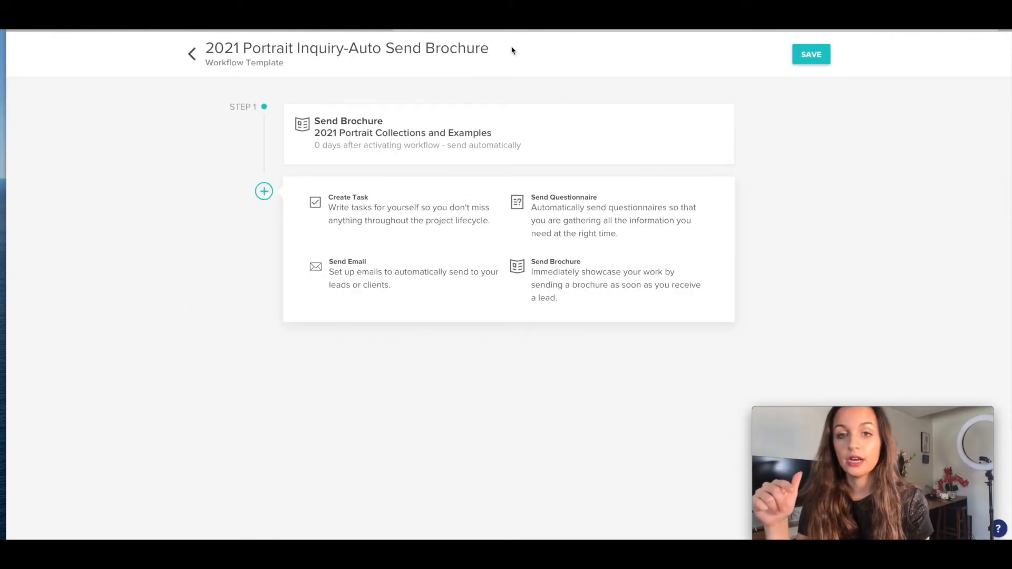
# Keep the 2021 Portrait Collections and Examples brochure on Step 1 and save the workflow.
pyautogui.click(402, 132)
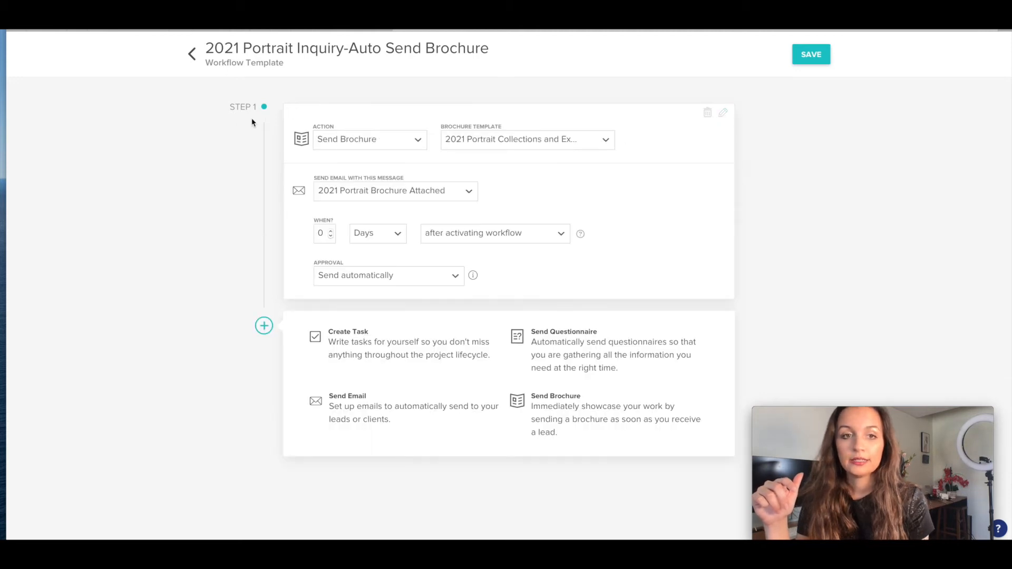
pyautogui.moveTo(326, 159)
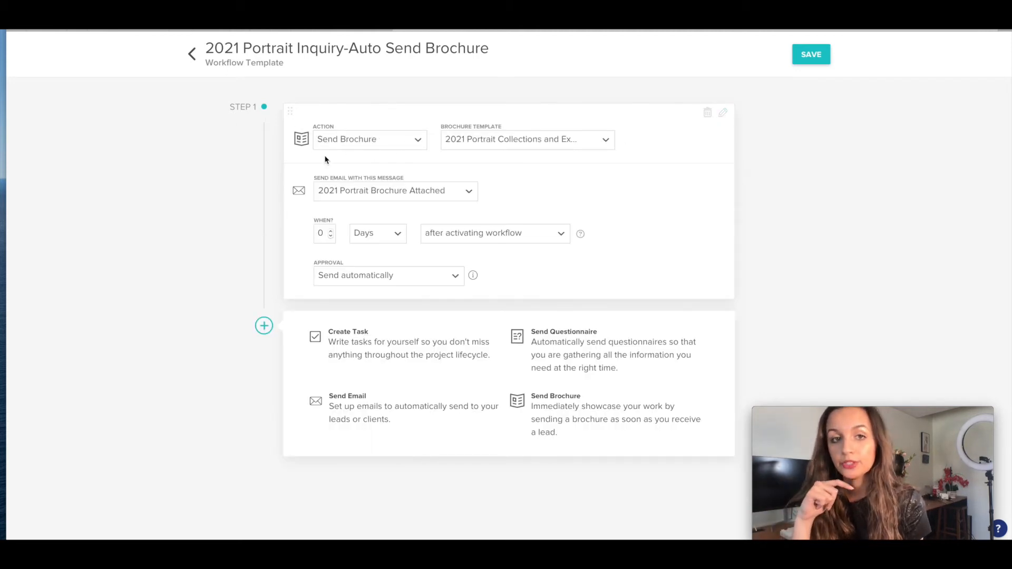
pyautogui.click(526, 139)
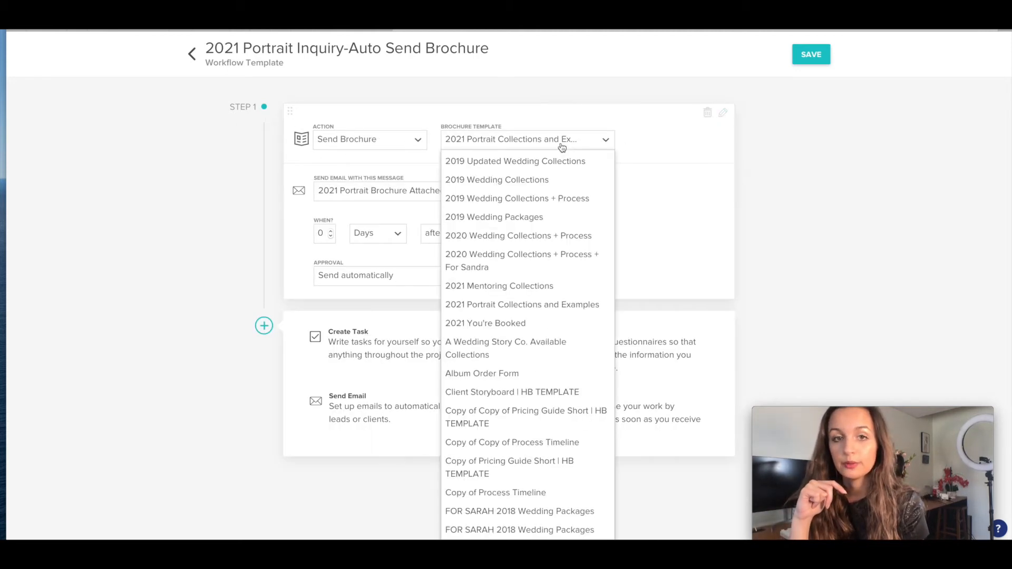
pyautogui.click(526, 139)
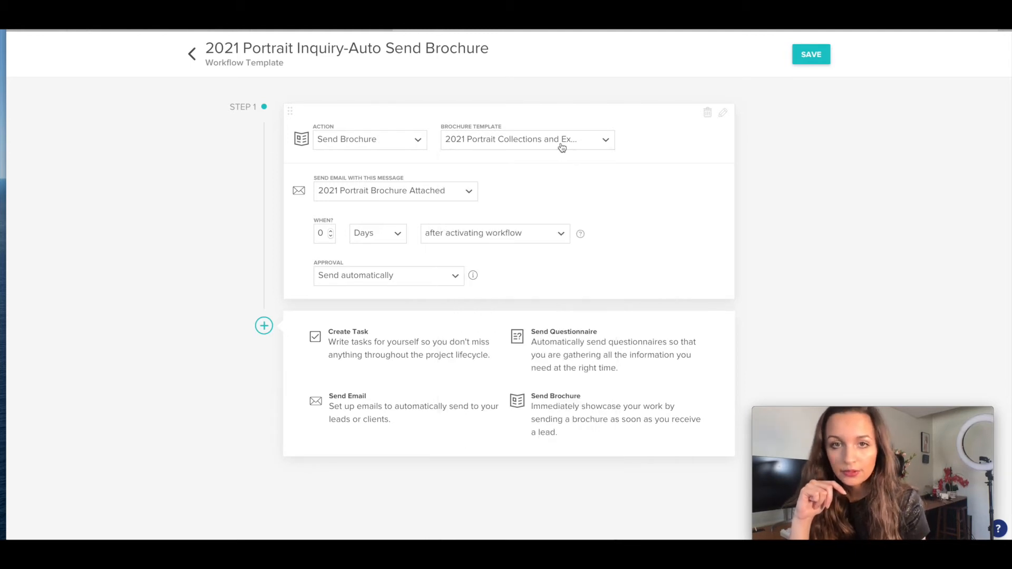
pyautogui.moveTo(322, 214)
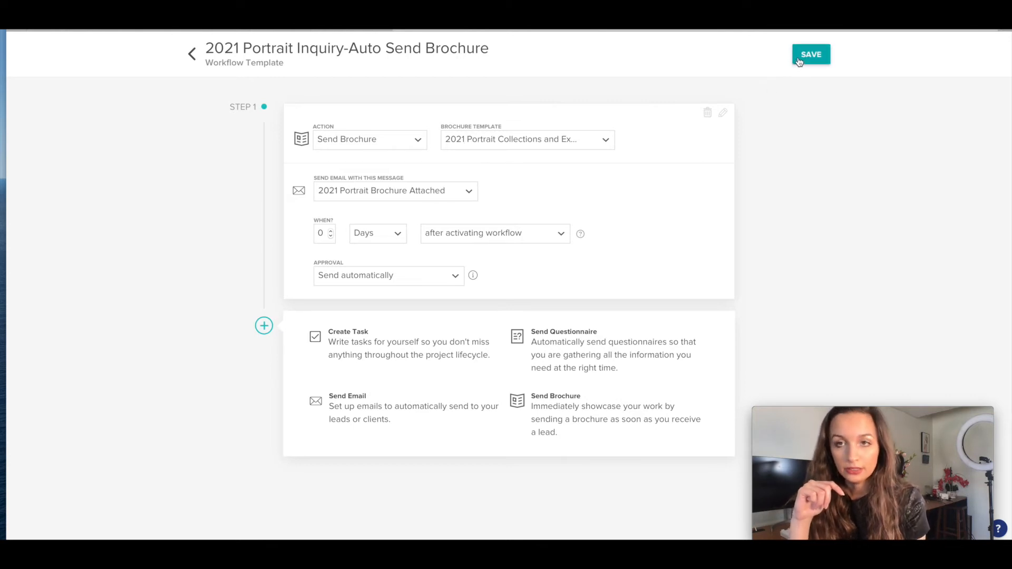
pyautogui.click(811, 54)
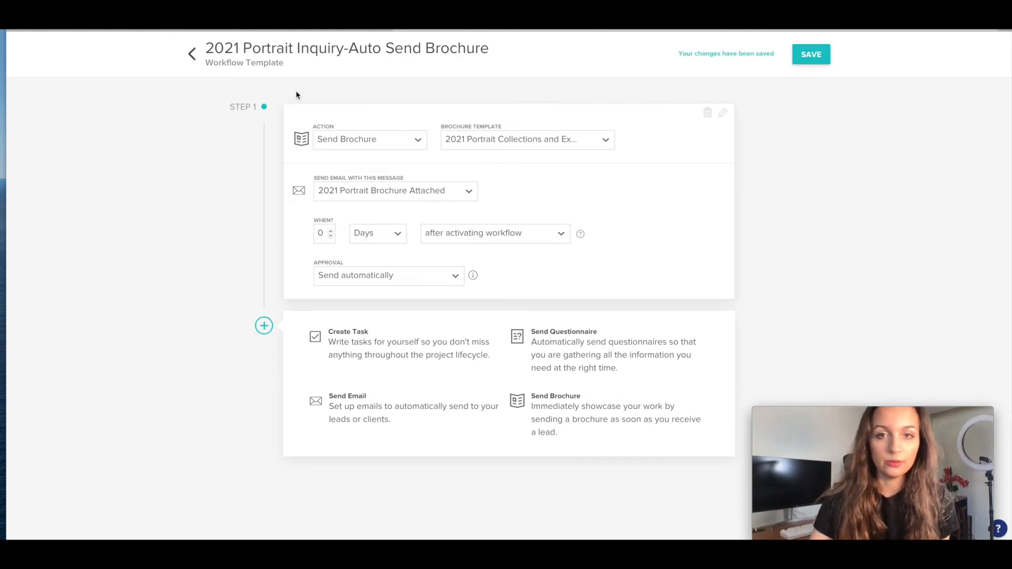
# Go to the templates library and review the 2021 Portrait Brochure Attached email's message and signature.
pyautogui.click(191, 54)
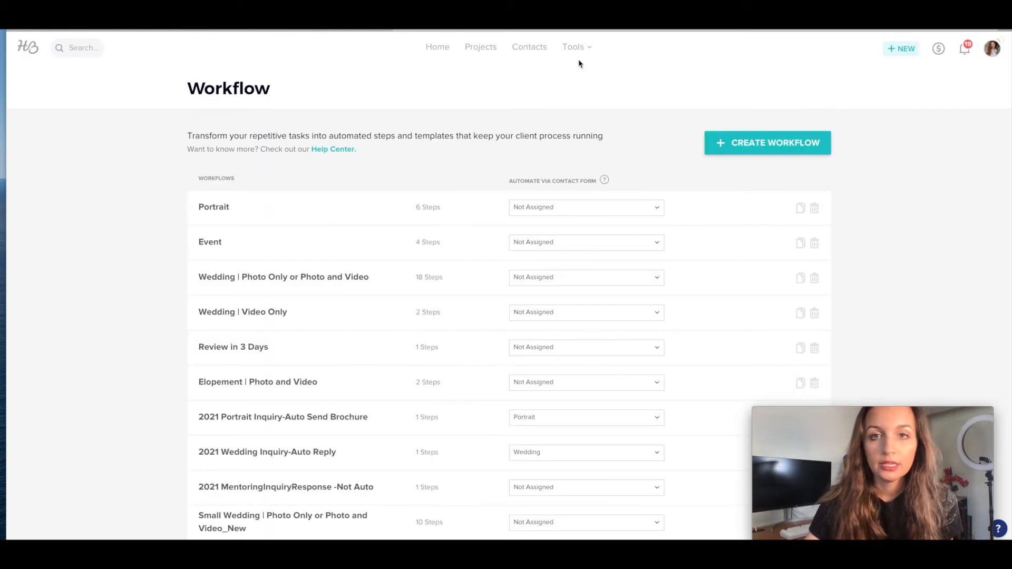
pyautogui.click(574, 47)
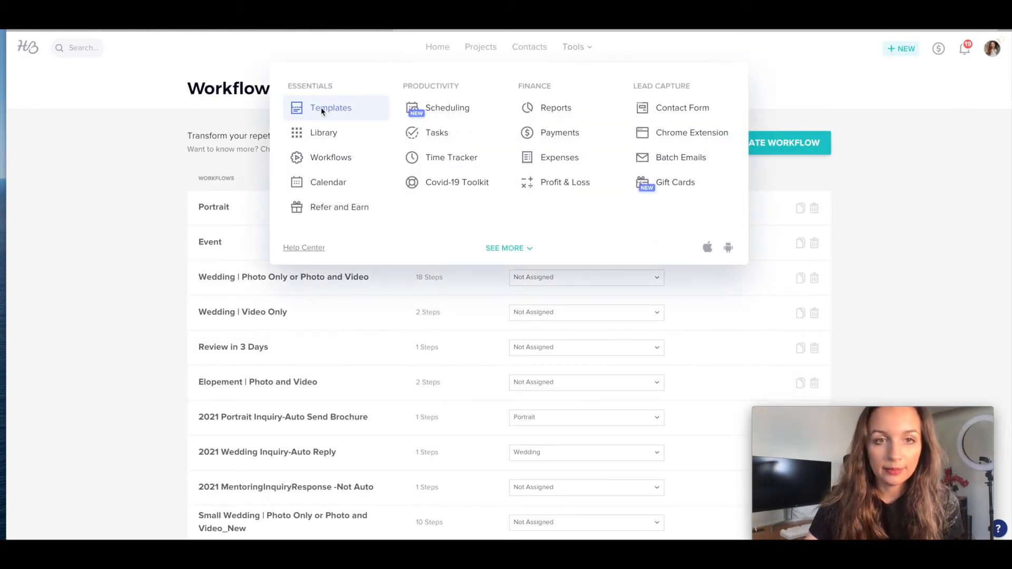
pyautogui.click(330, 108)
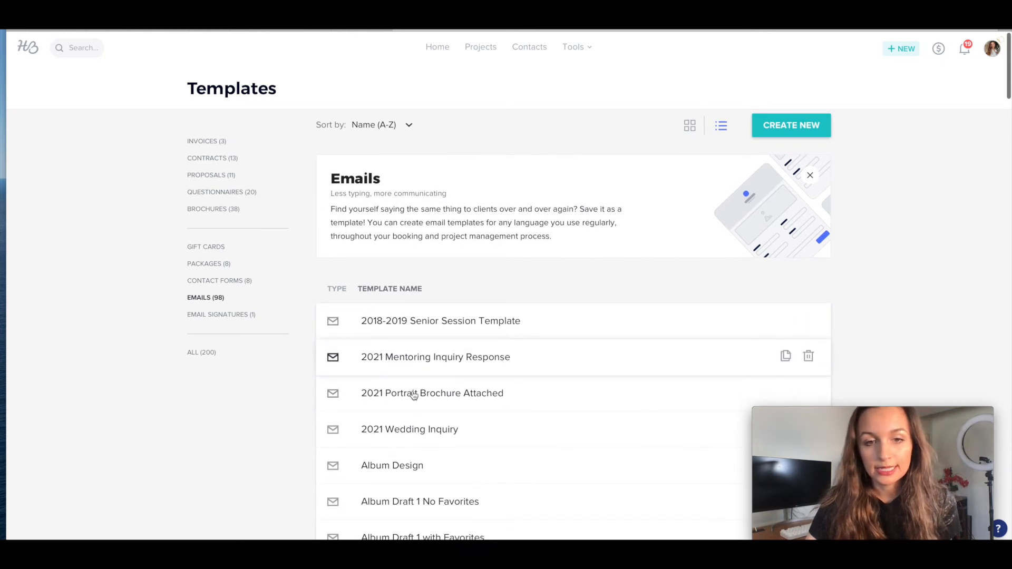
pyautogui.moveTo(499, 406)
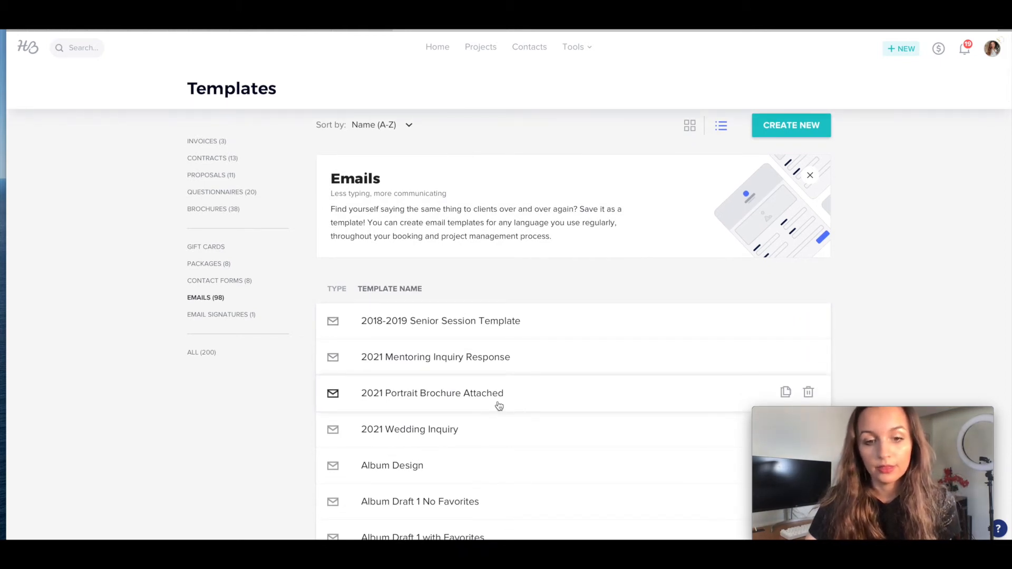
pyautogui.click(431, 393)
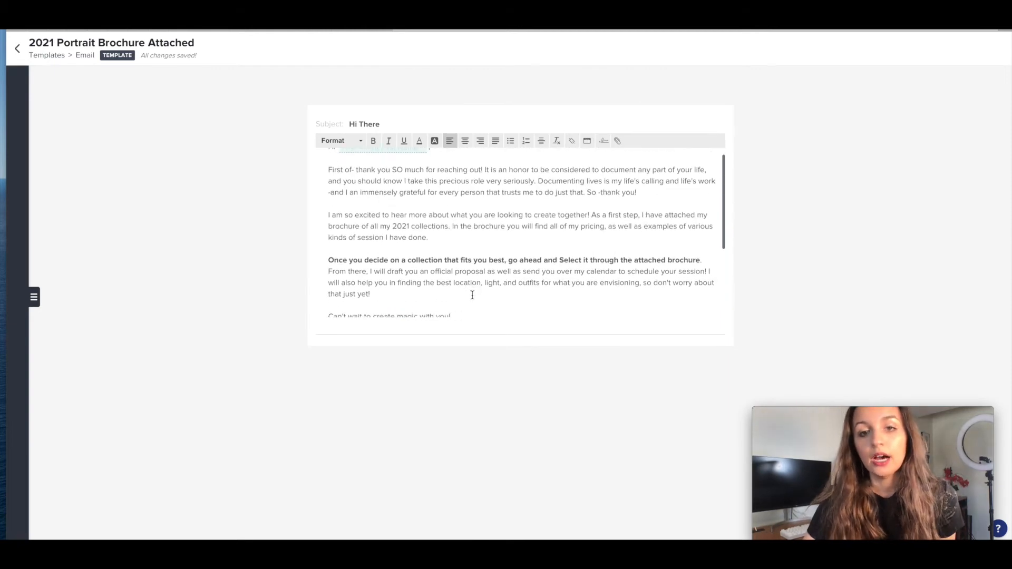
pyautogui.scroll(3)
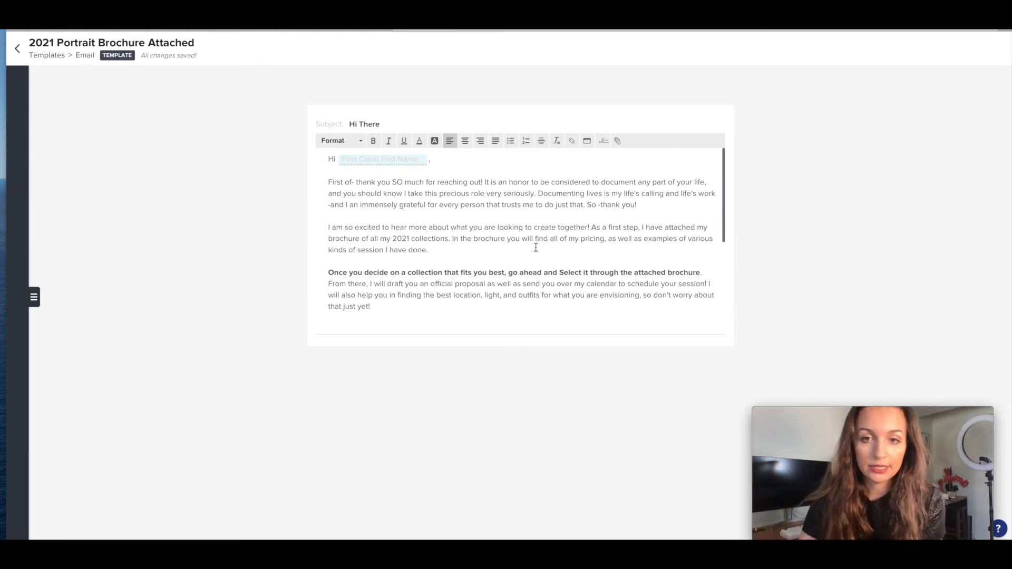
pyautogui.scroll(-3)
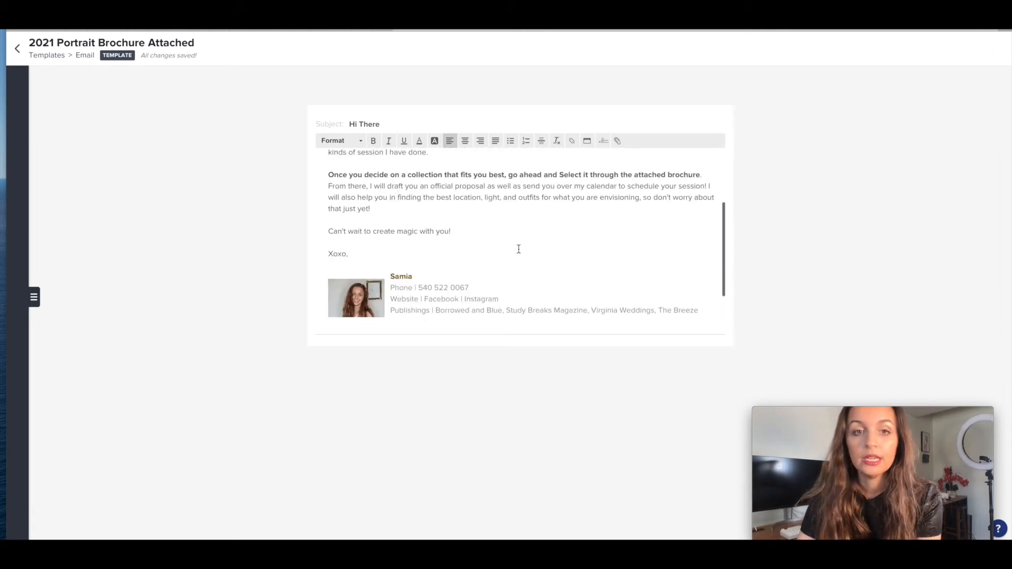
pyautogui.scroll(3)
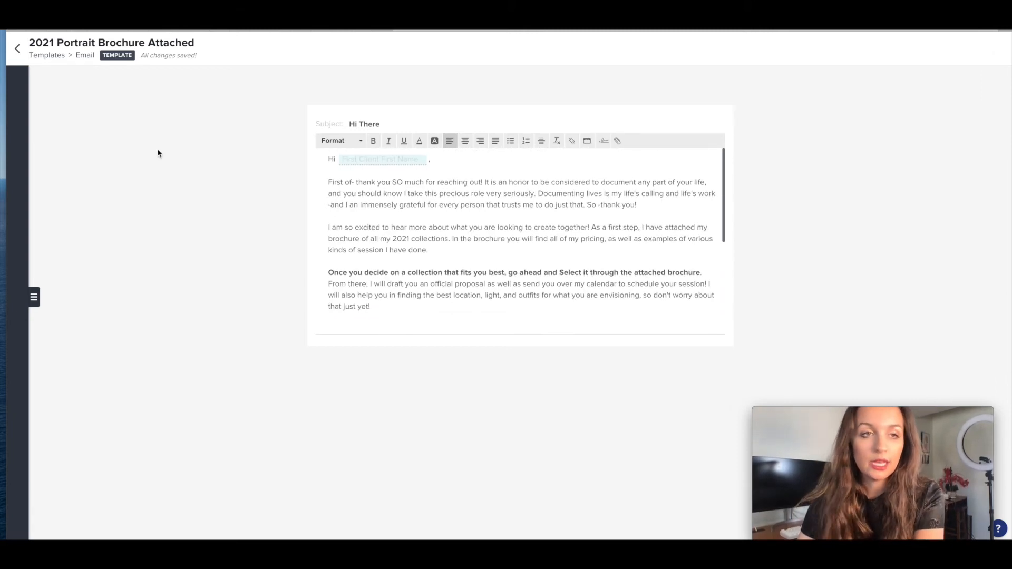
# Return to Templates and filter to Brochures, showing 2021 Portrait Collections and Examples.
pyautogui.click(16, 49)
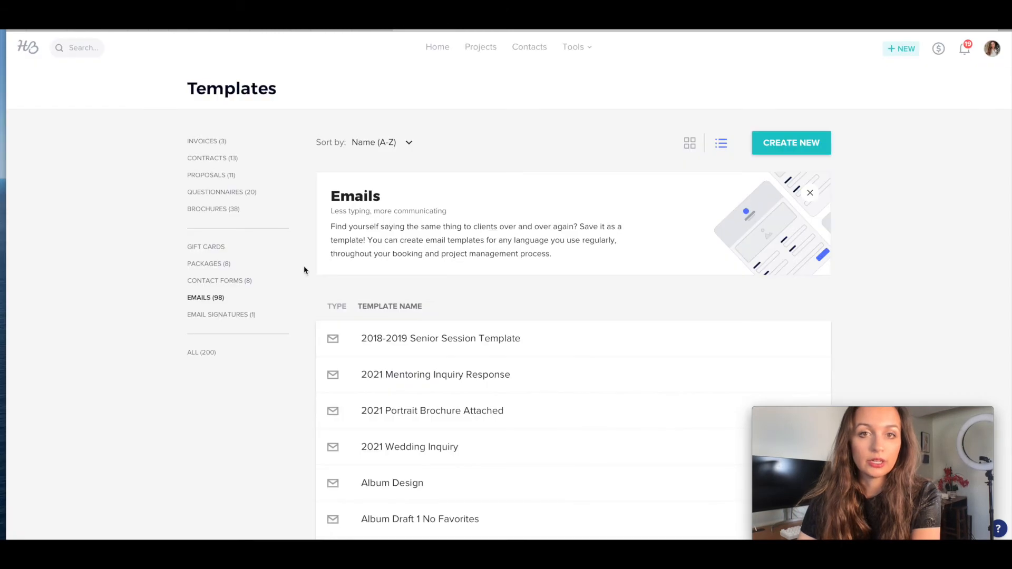
pyautogui.moveTo(182, 273)
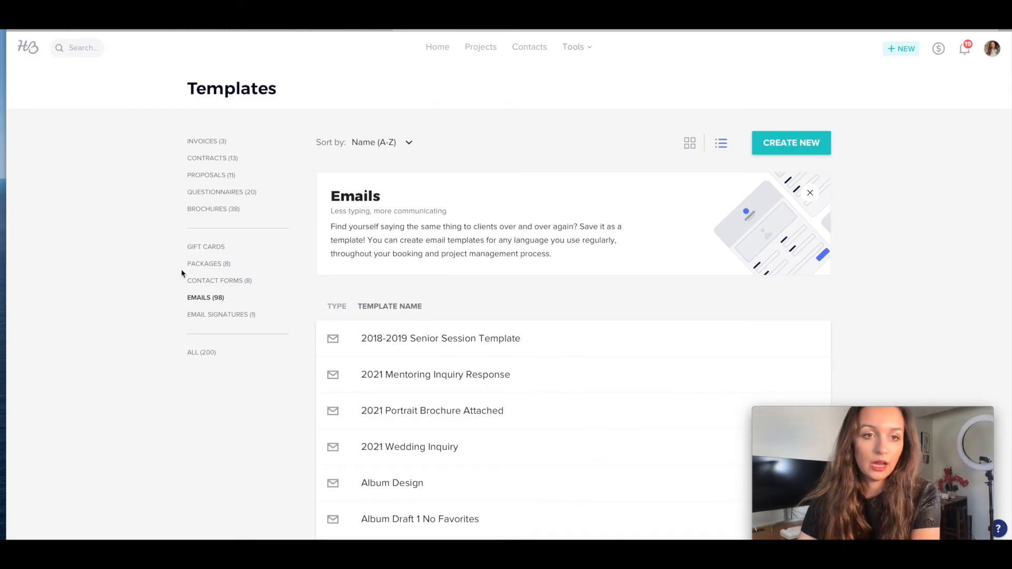
pyautogui.click(213, 209)
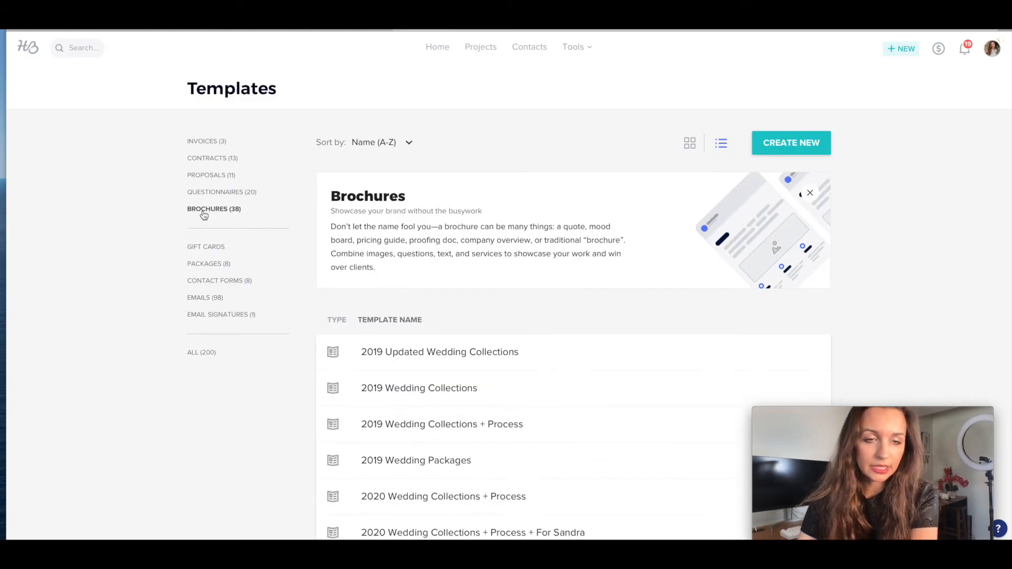
pyautogui.click(202, 351)
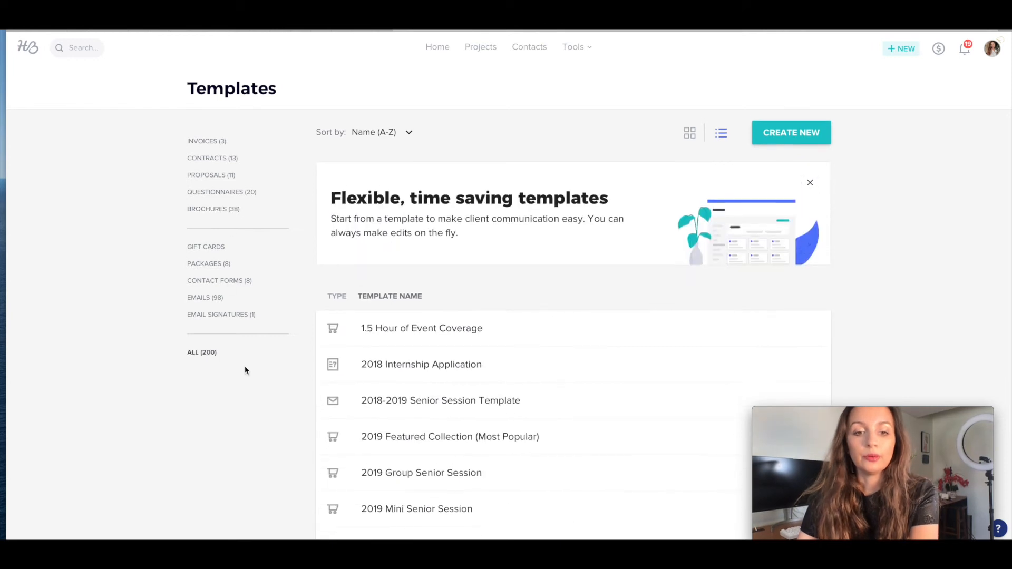
pyautogui.click(213, 209)
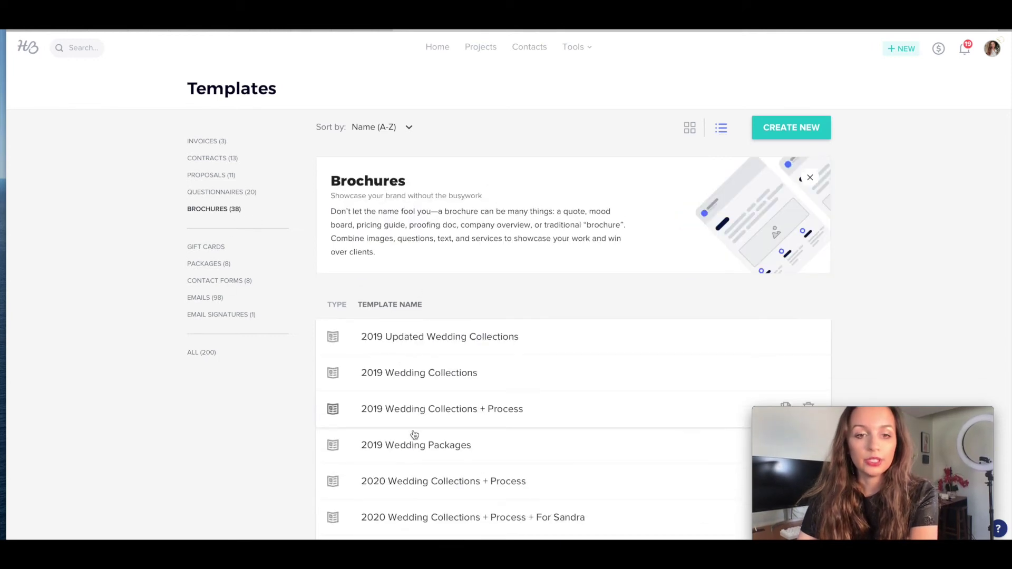
pyautogui.scroll(-3)
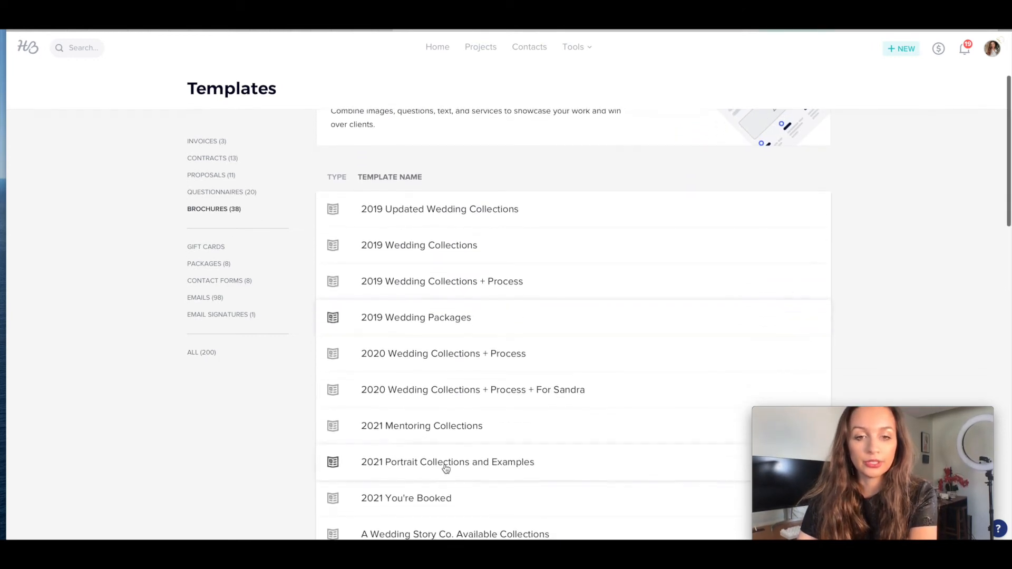
pyautogui.click(447, 462)
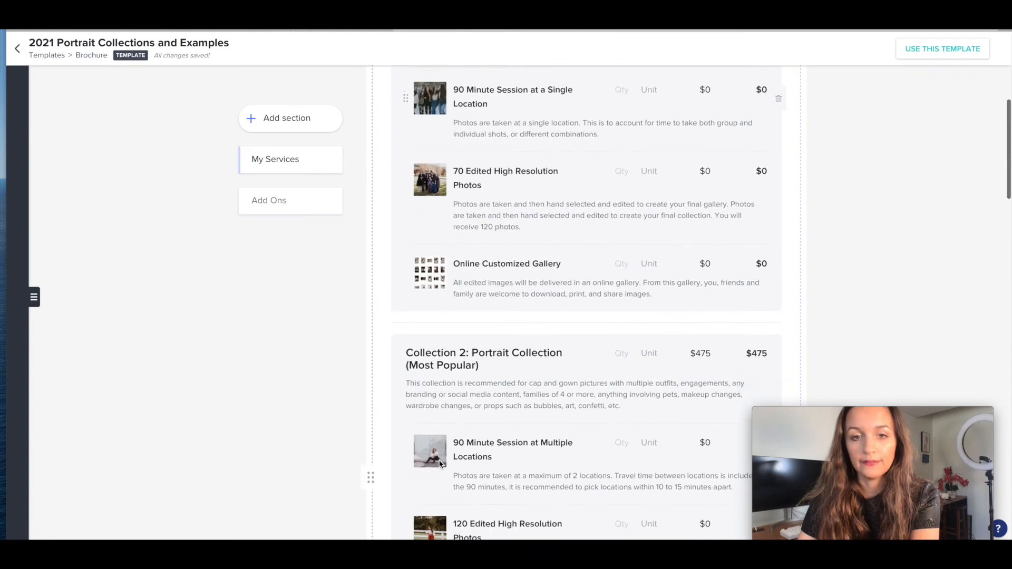
pyautogui.scroll(-3)
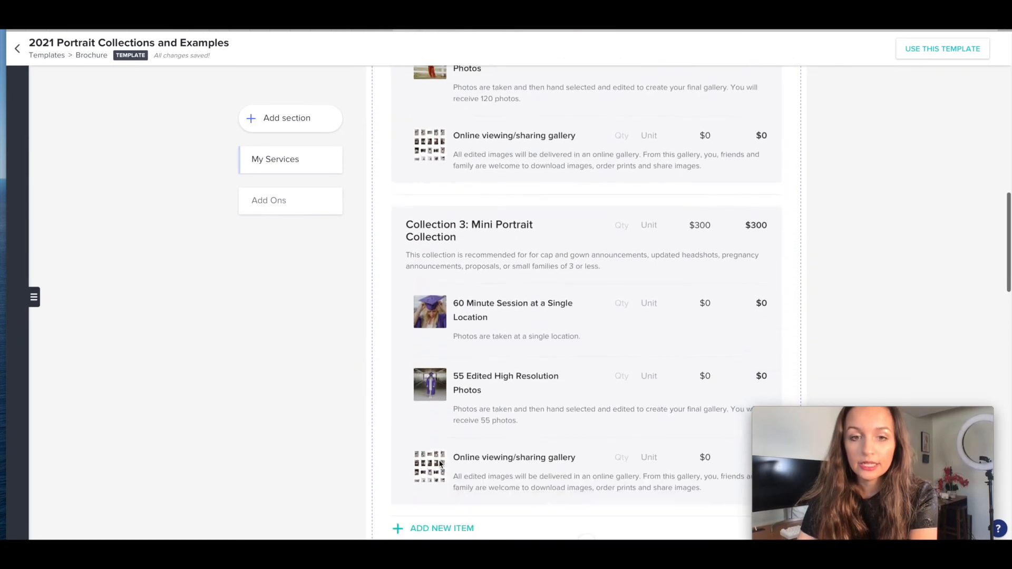
pyautogui.scroll(-3)
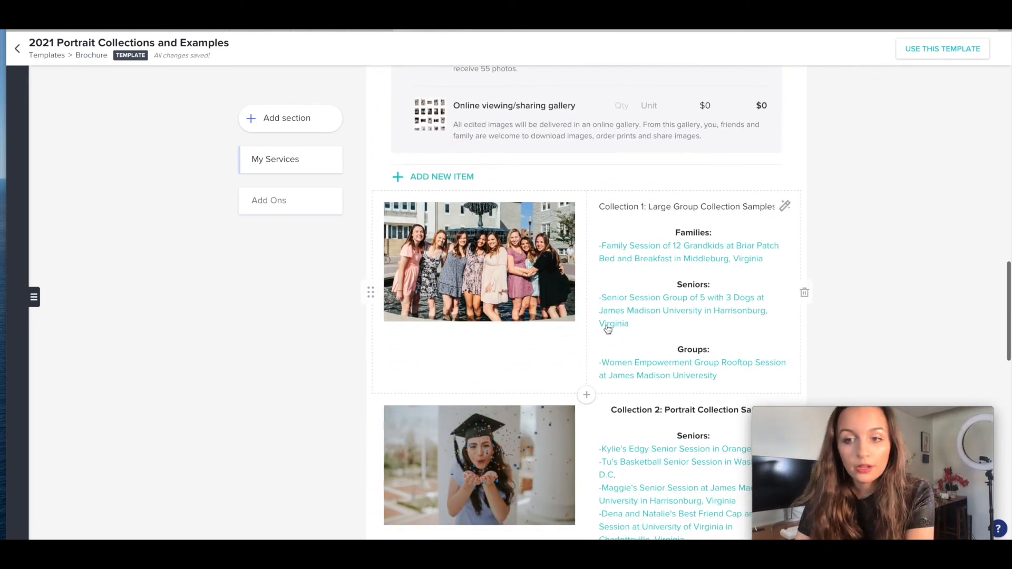
pyautogui.scroll(-3)
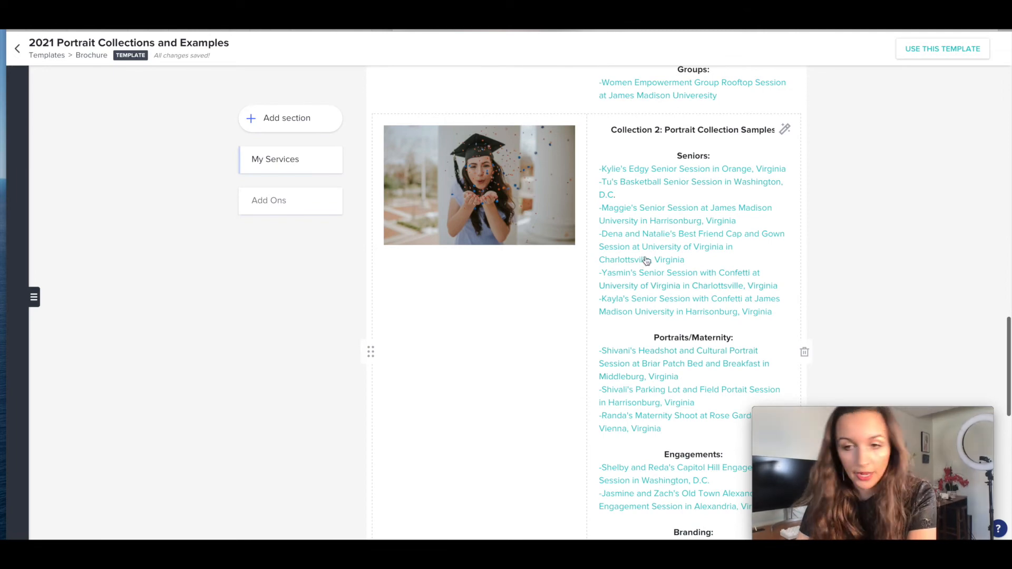
pyautogui.scroll(-3)
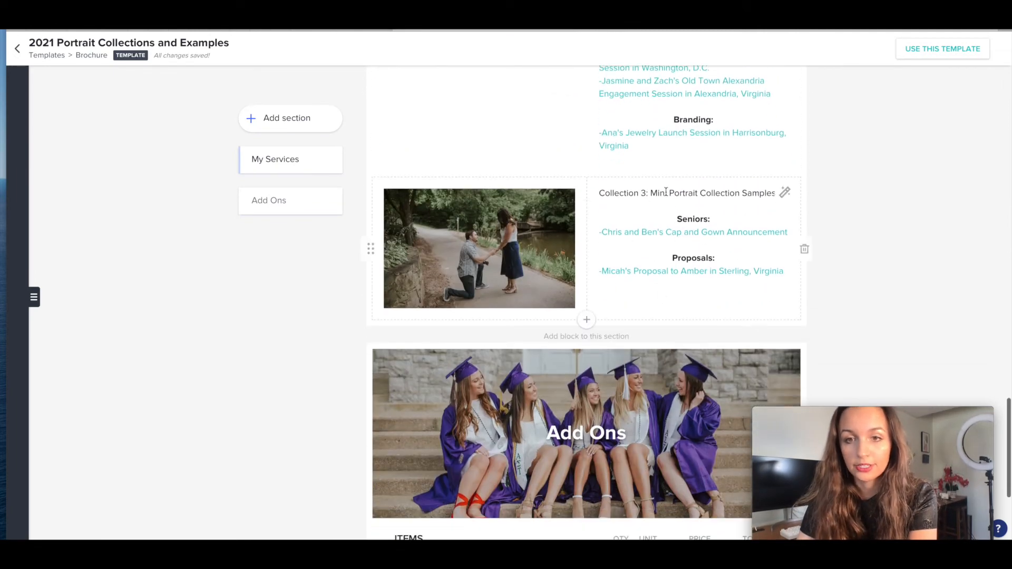
pyautogui.scroll(-3)
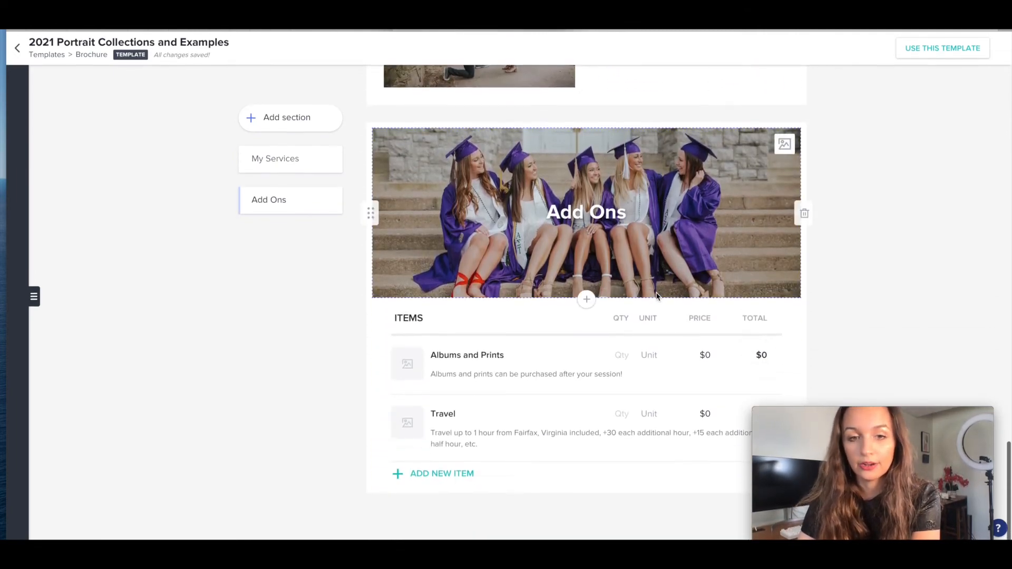
pyautogui.scroll(3)
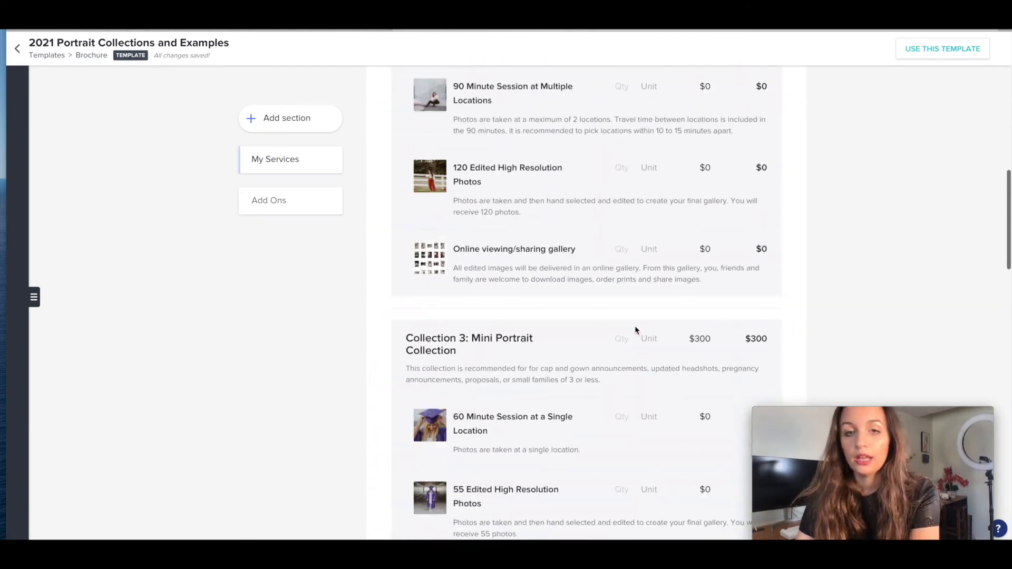
pyautogui.scroll(3)
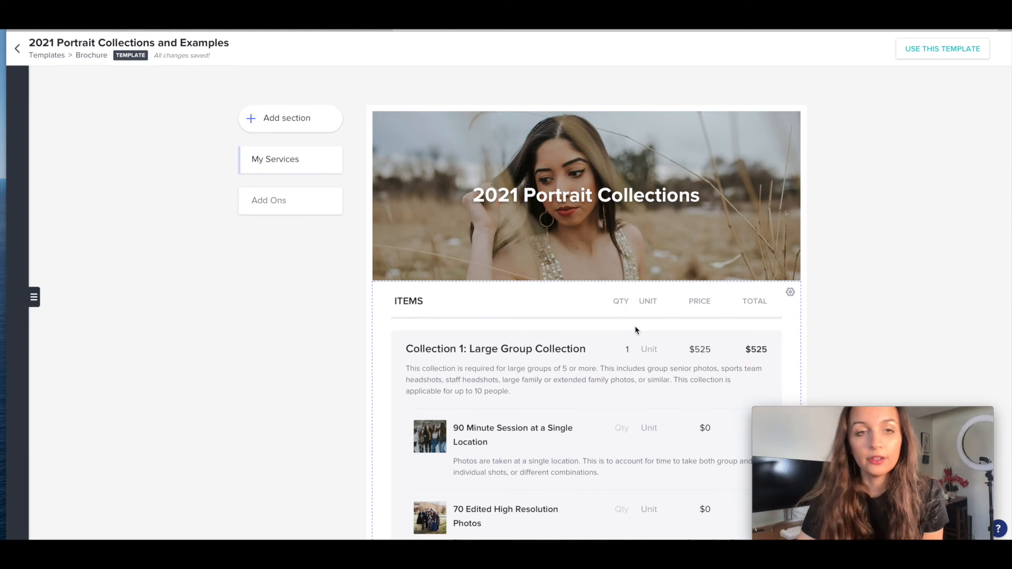
pyautogui.moveTo(564, 322)
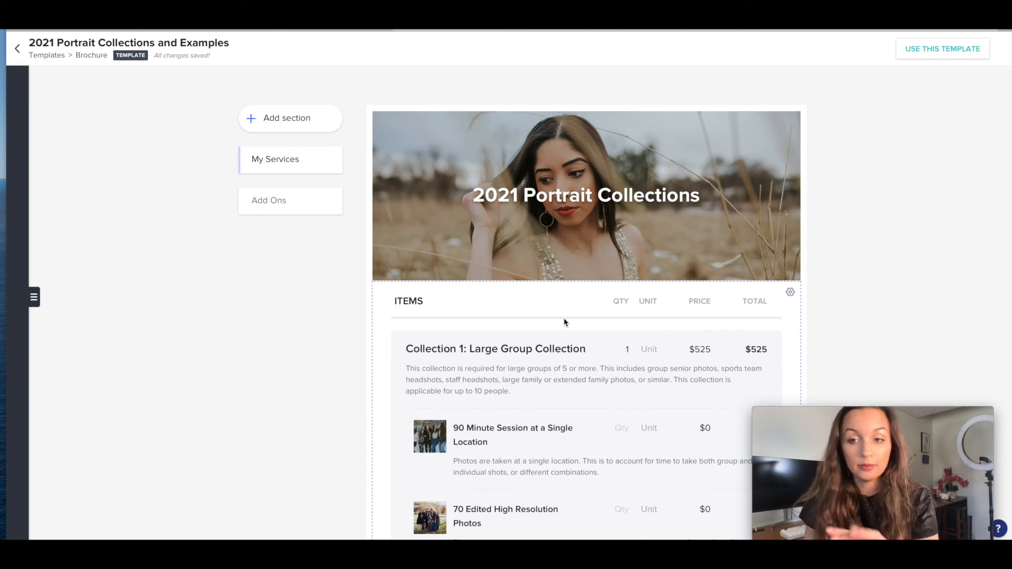
pyautogui.moveTo(176, 226)
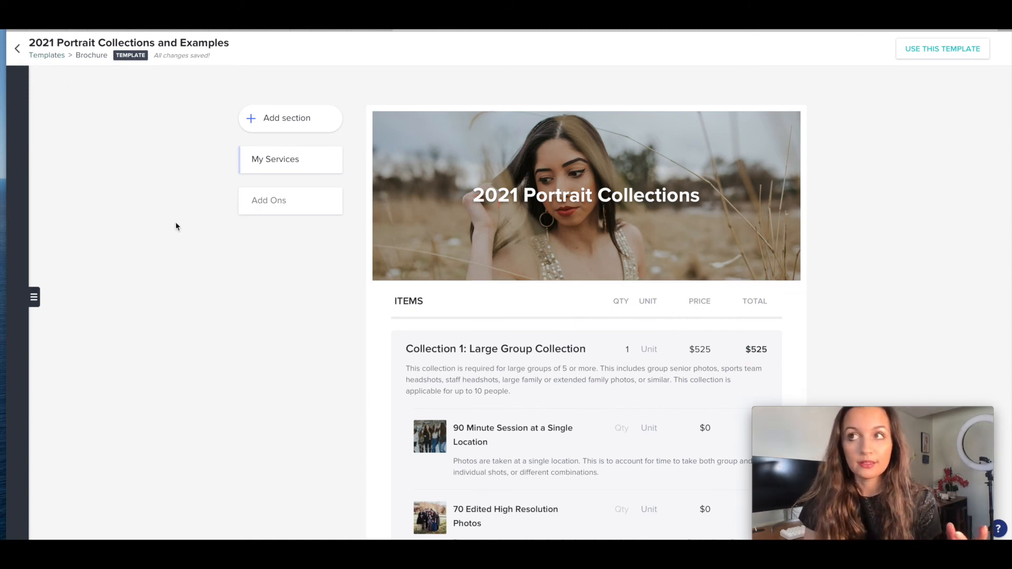
pyautogui.scroll(-3)
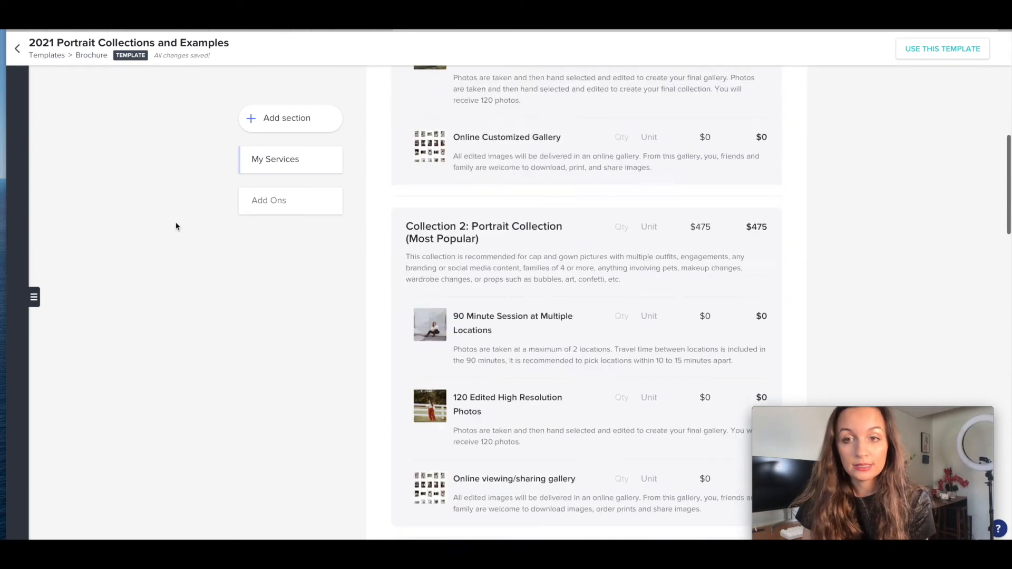
pyautogui.scroll(3)
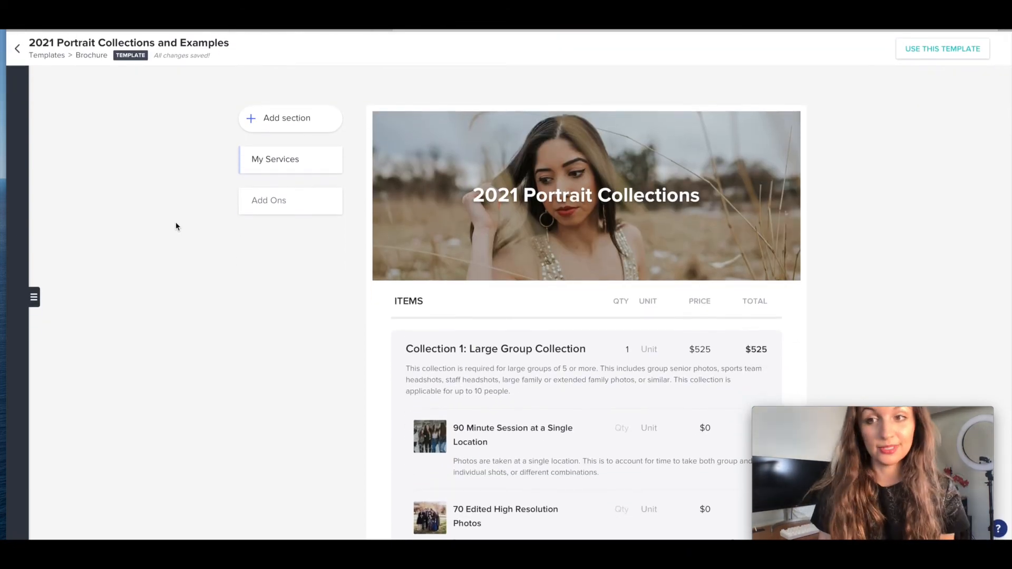
pyautogui.click(17, 49)
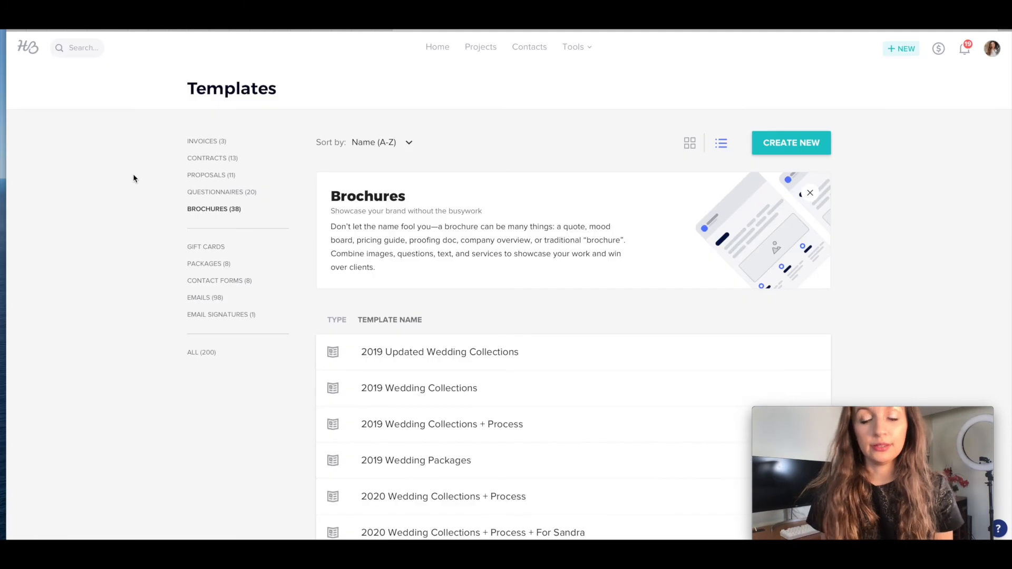